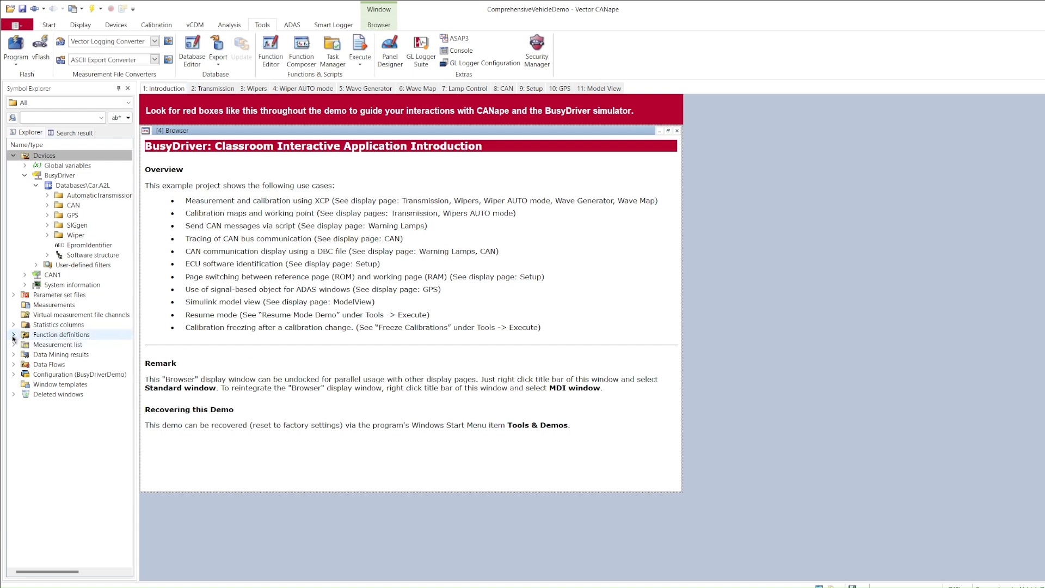
Step: Expand Function definitions and Library functions, select Project functions, and launch the Function Editor
{"action": "left_click", "coordinate": [13, 334]}
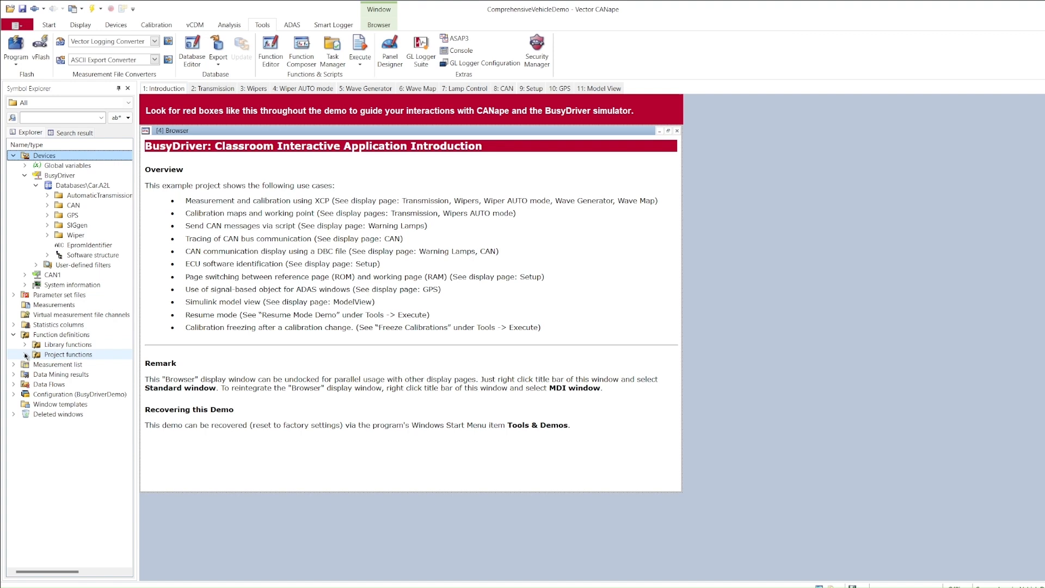
{"action": "left_click", "coordinate": [66, 354]}
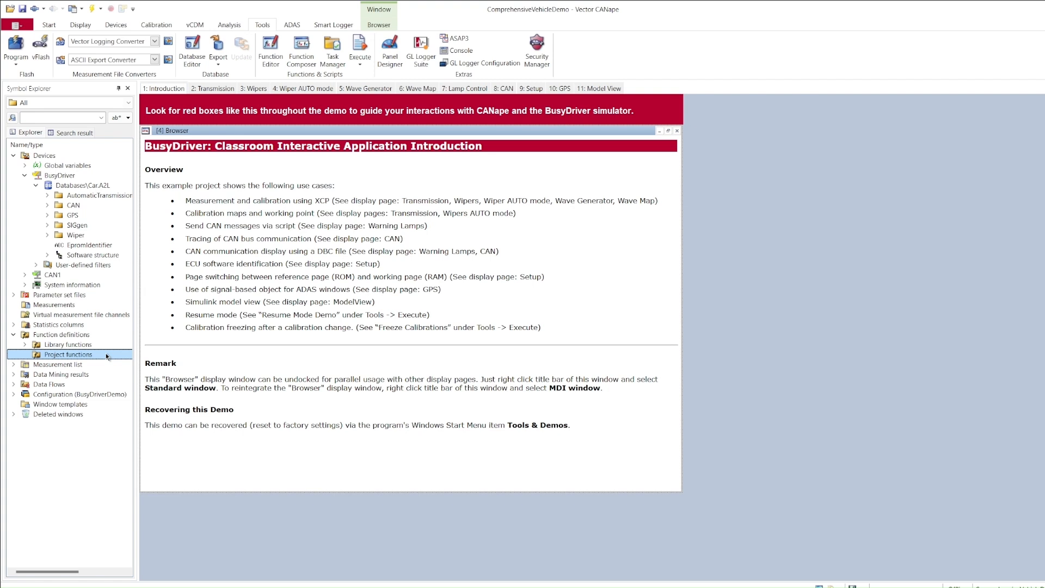
{"action": "left_click", "coordinate": [14, 333]}
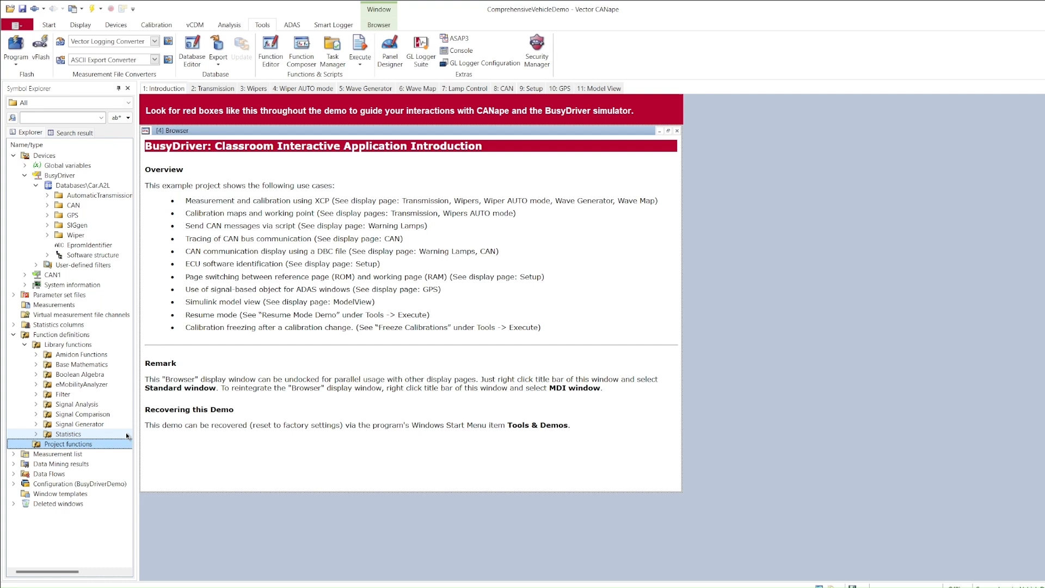
{"action": "left_click", "coordinate": [24, 344]}
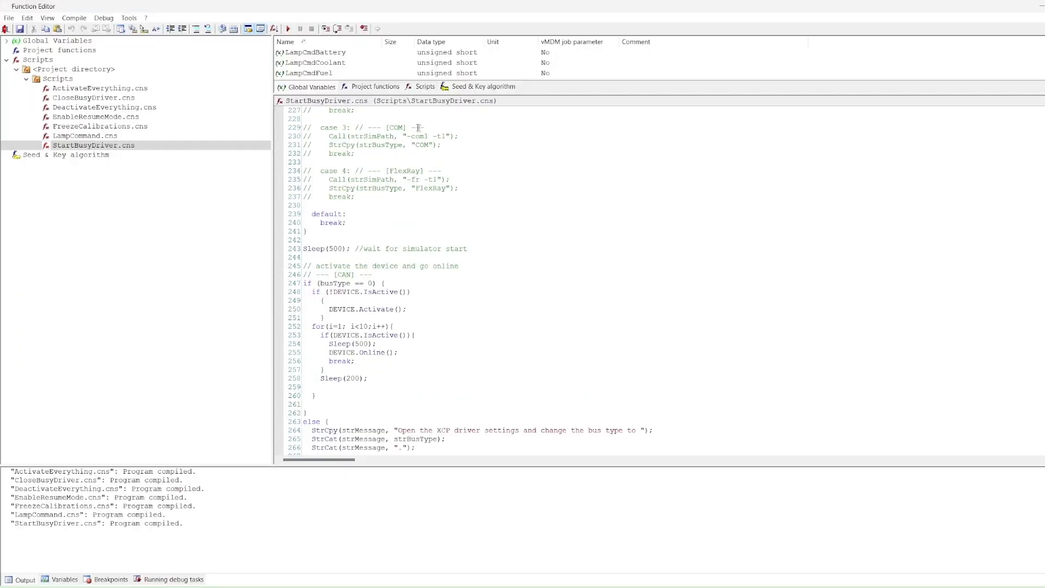
Step: Create a script named 'start' in the Scripts folder, shown in the program menu
{"action": "left_click", "coordinate": [73, 68]}
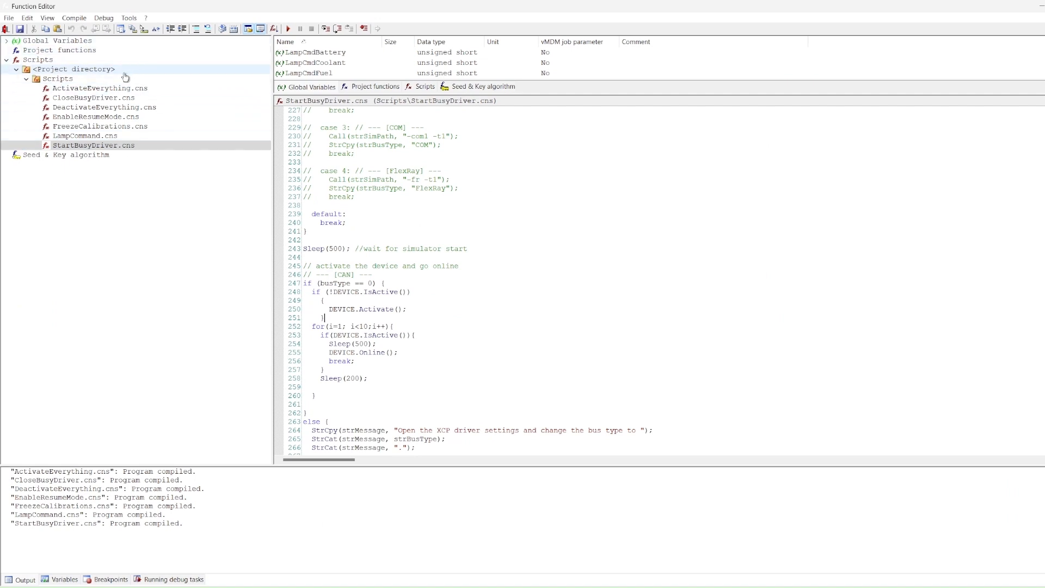
{"action": "mouse_move", "coordinate": [147, 70]}
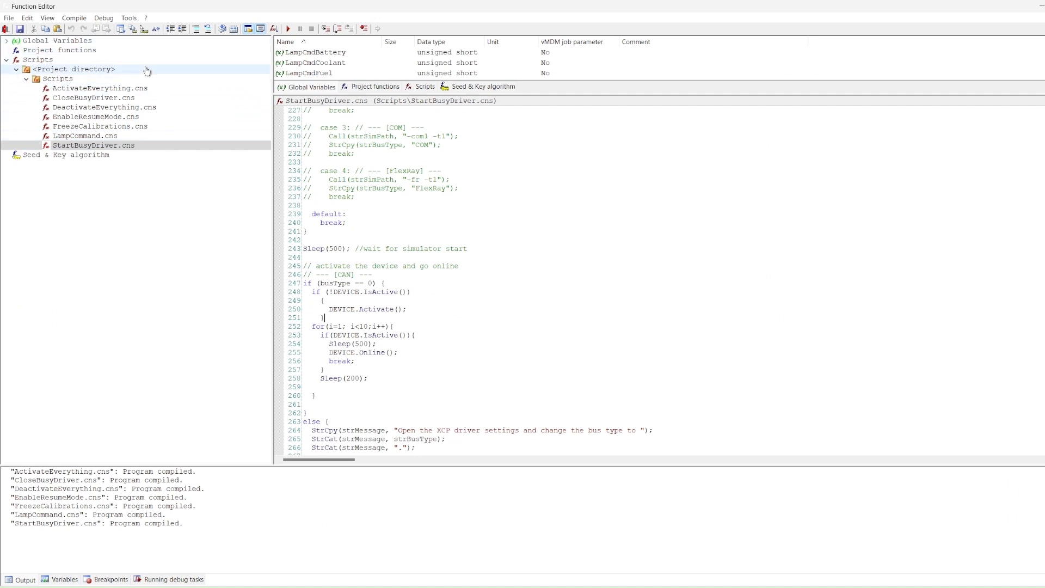
{"action": "mouse_move", "coordinate": [138, 73]}
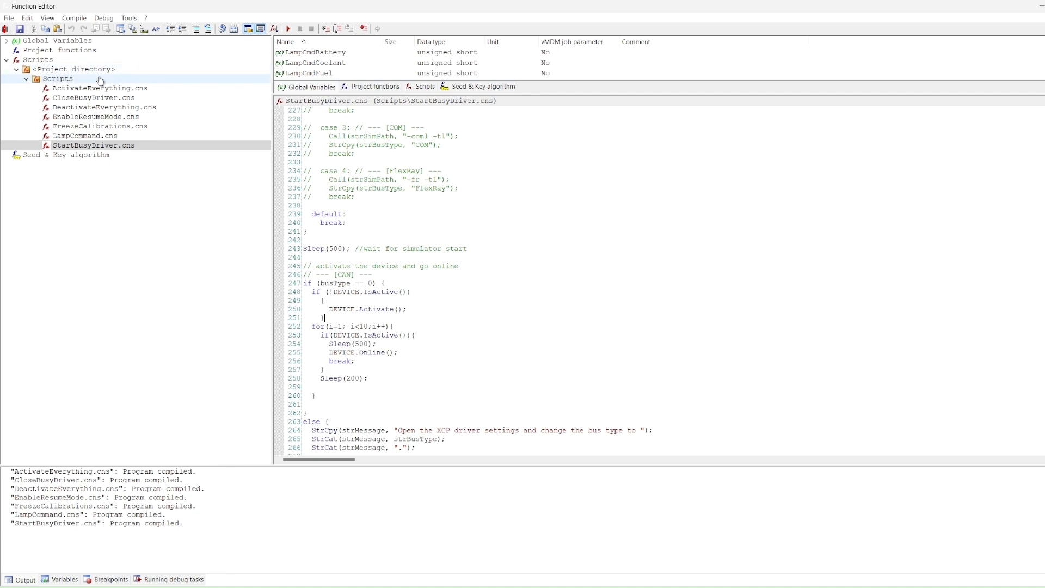
{"action": "right_click", "coordinate": [57, 79]}
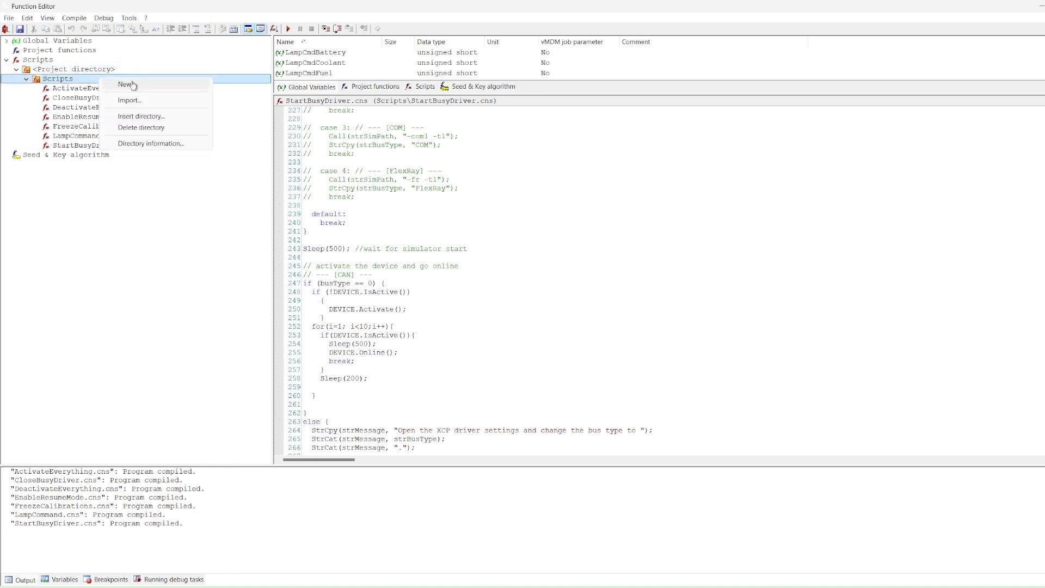
{"action": "left_click", "coordinate": [126, 83]}
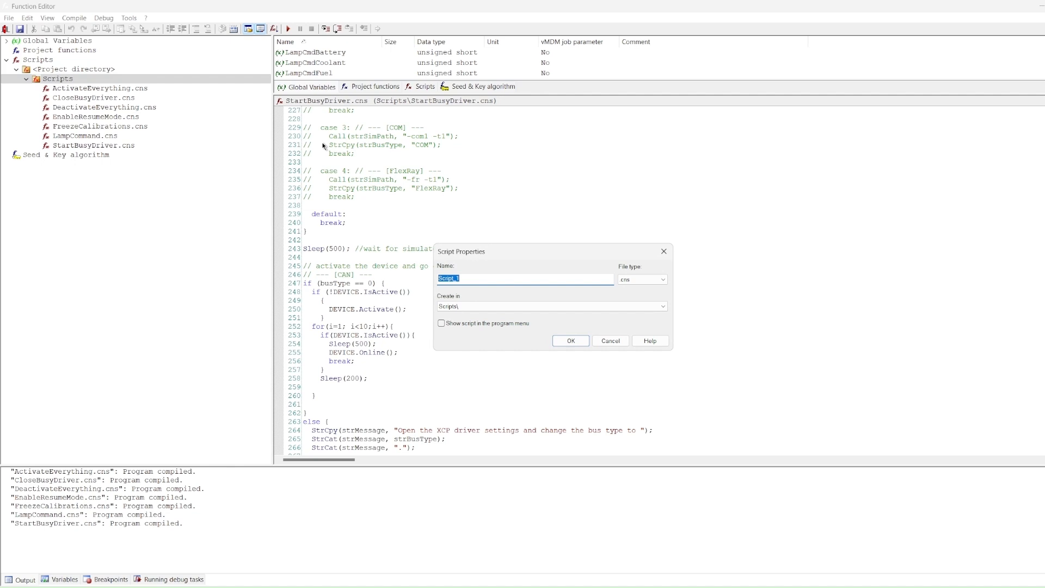
{"action": "type", "text": "start"}
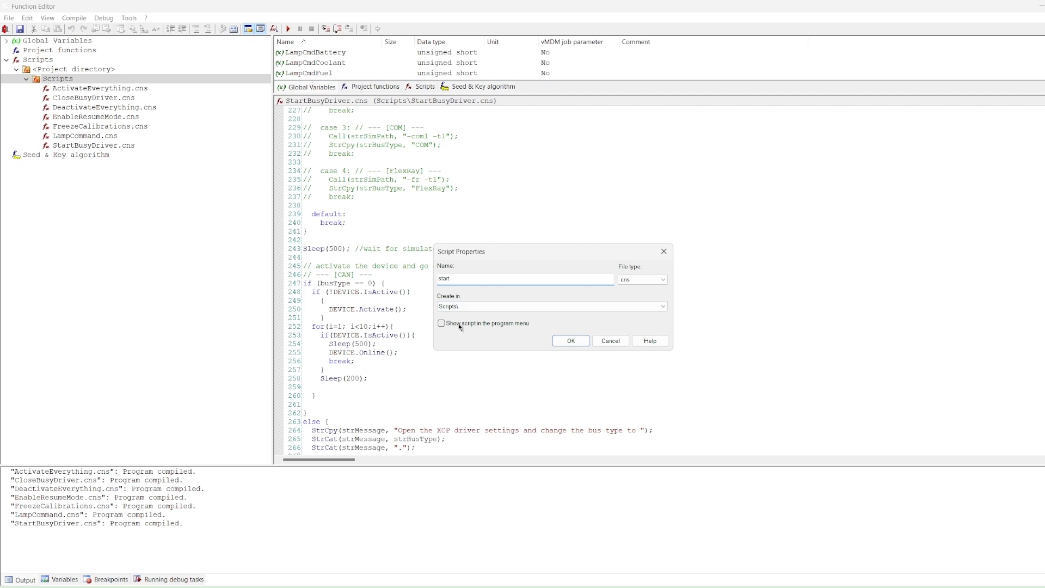
{"action": "left_click", "coordinate": [442, 324]}
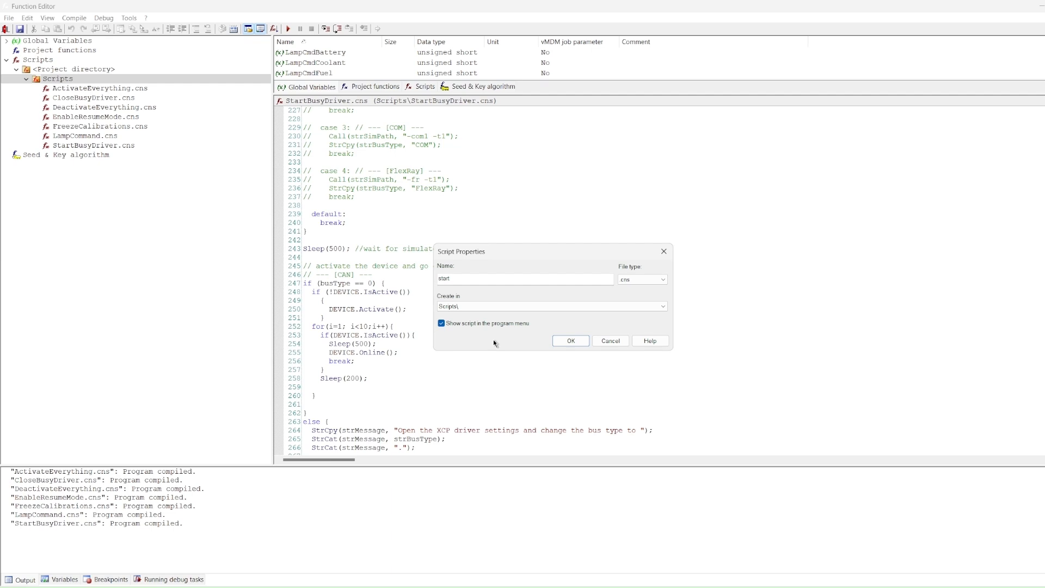
{"action": "mouse_move", "coordinate": [575, 350]}
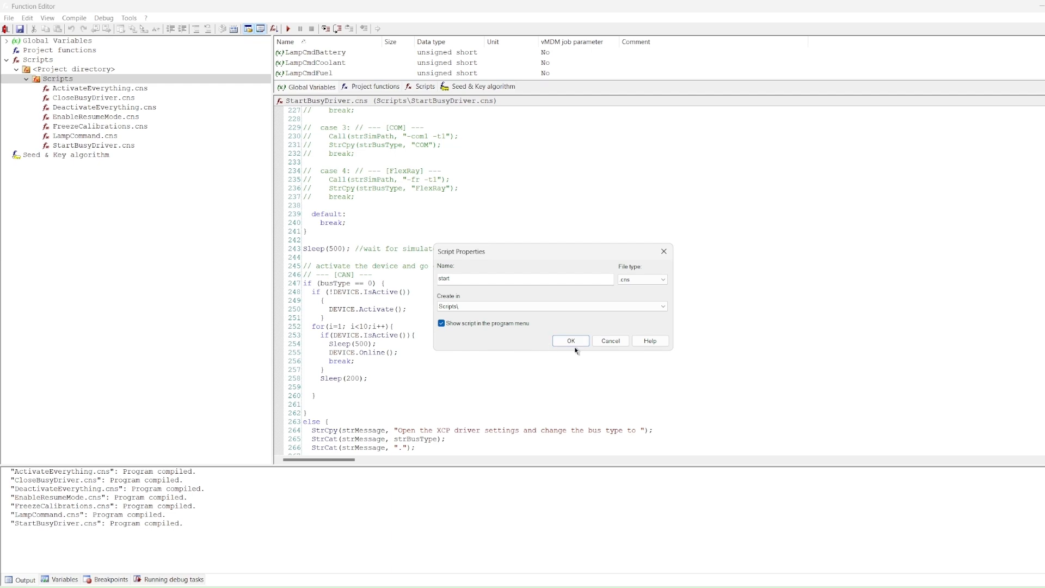
{"action": "left_click", "coordinate": [569, 341]}
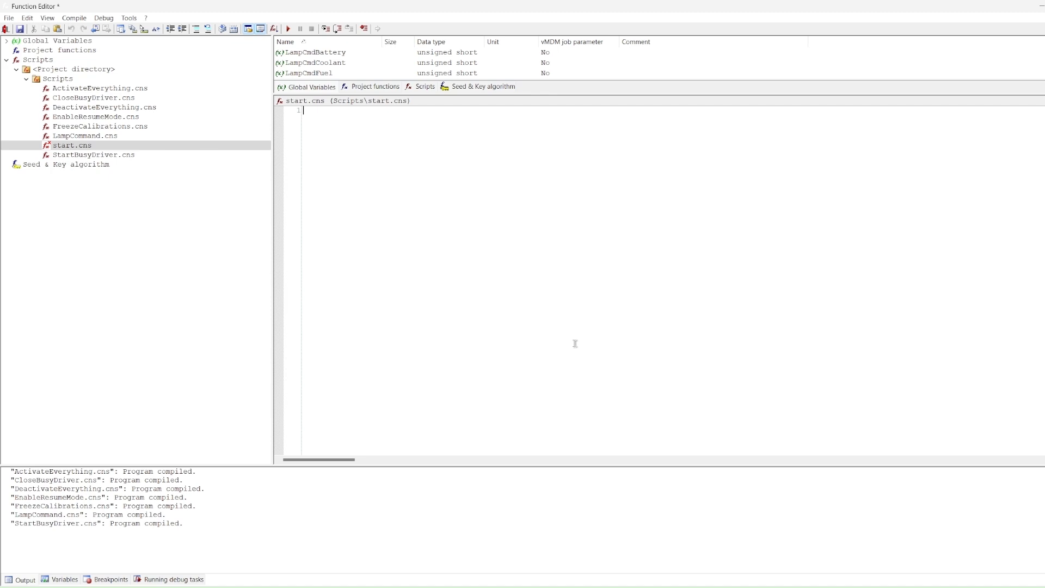
Step: Write Start(); as the first line of start.cns
{"action": "type", "text": "Start"}
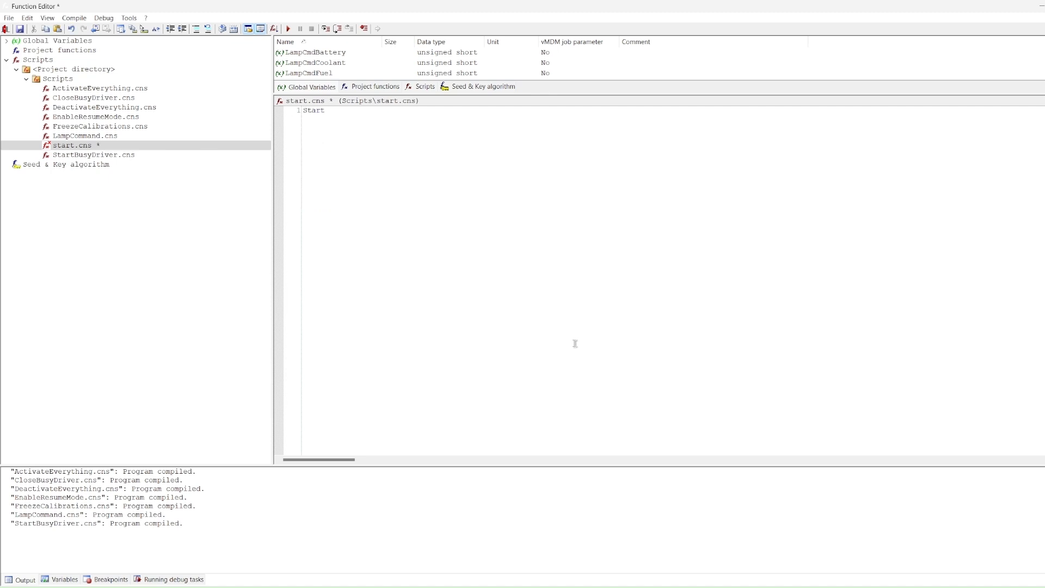
{"action": "type", "text": "();"}
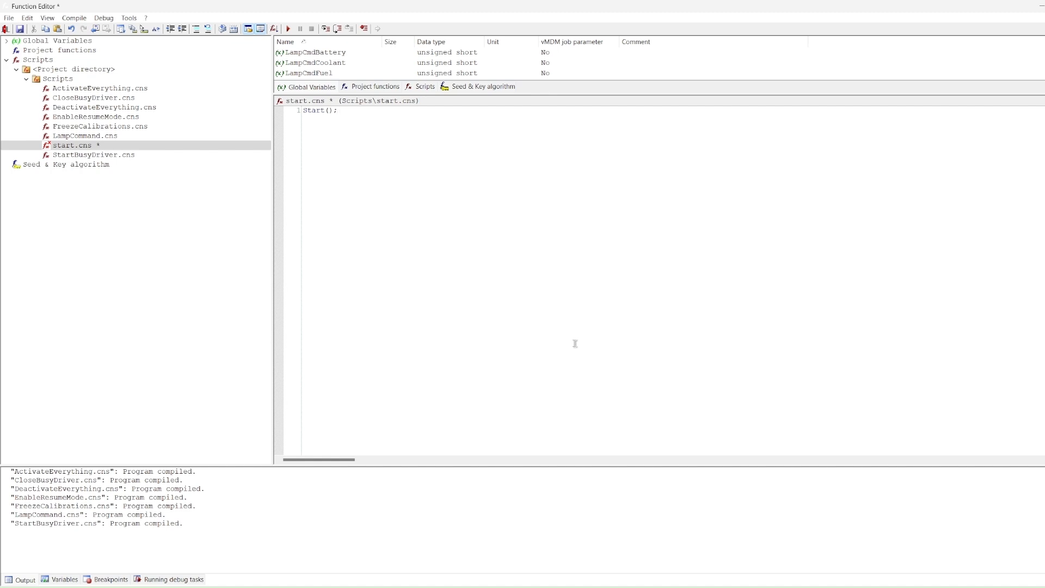
{"action": "left_click", "coordinate": [336, 110]}
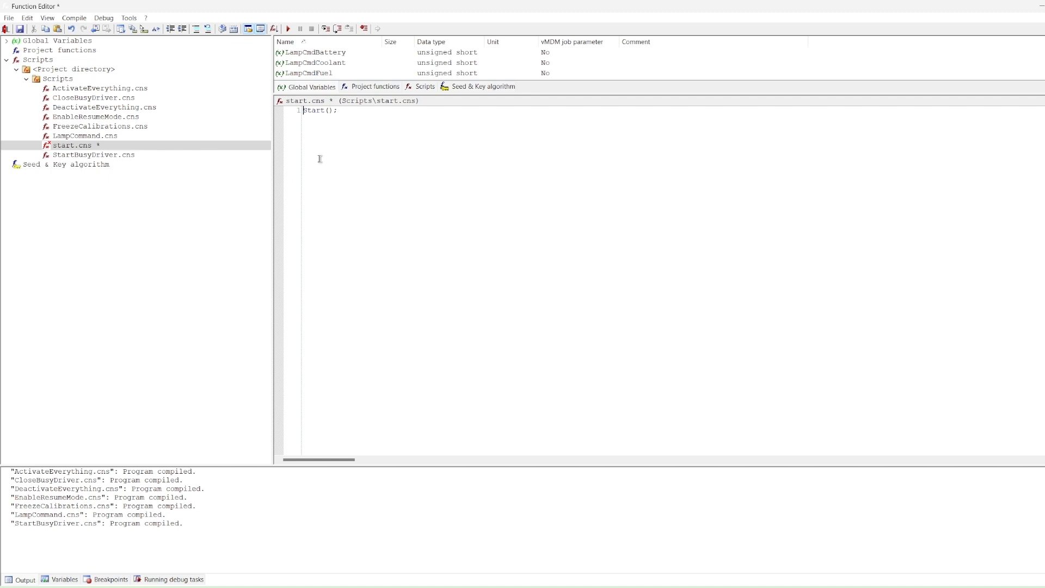
{"action": "mouse_move", "coordinate": [196, 29]}
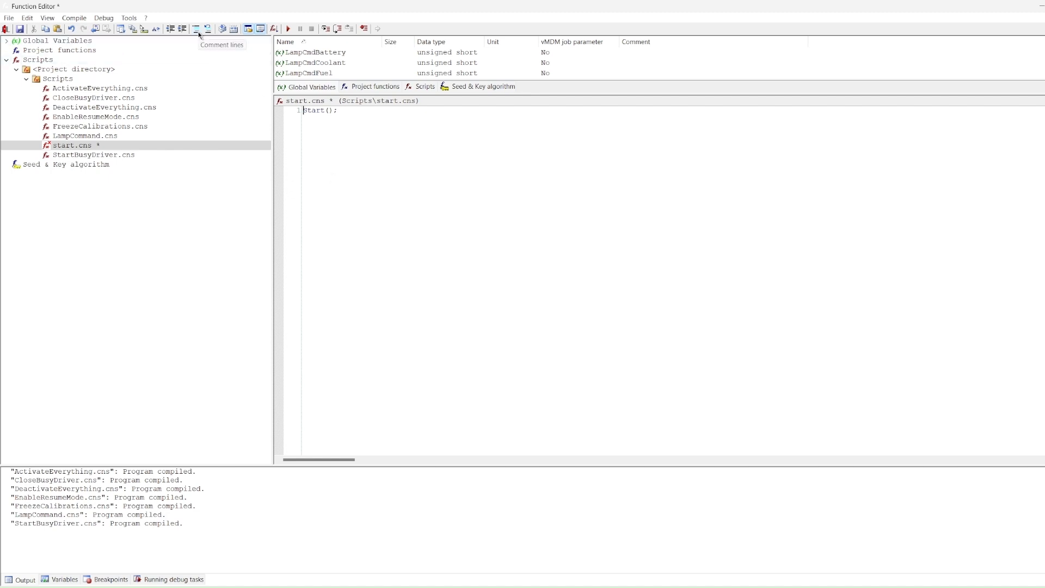
Step: Add a Stop(); line, try the Comment/Uncomment buttons, then delete the Stop(); line
{"action": "left_click", "coordinate": [195, 29]}
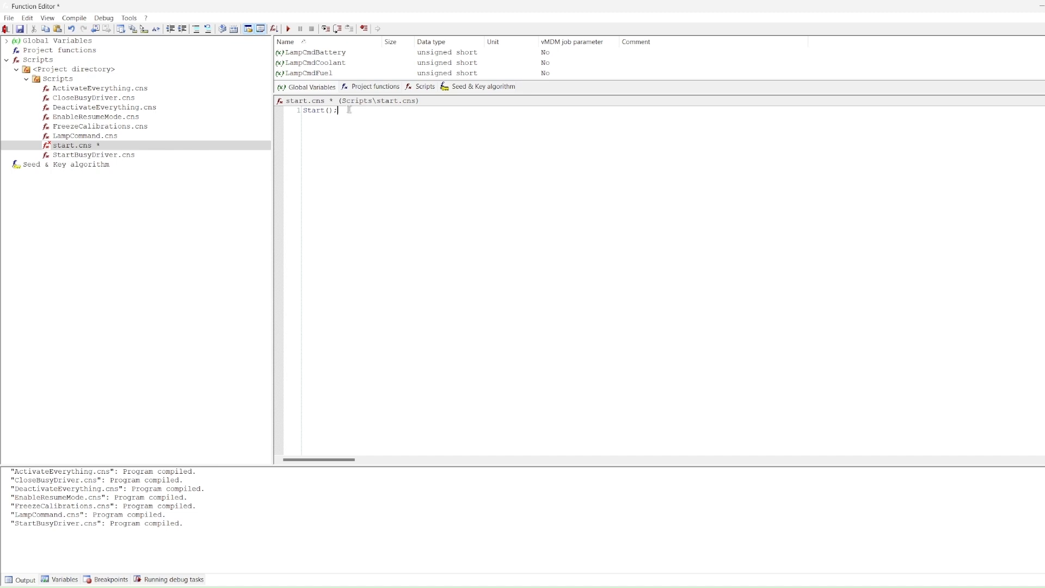
{"action": "type", "text": "stop"}
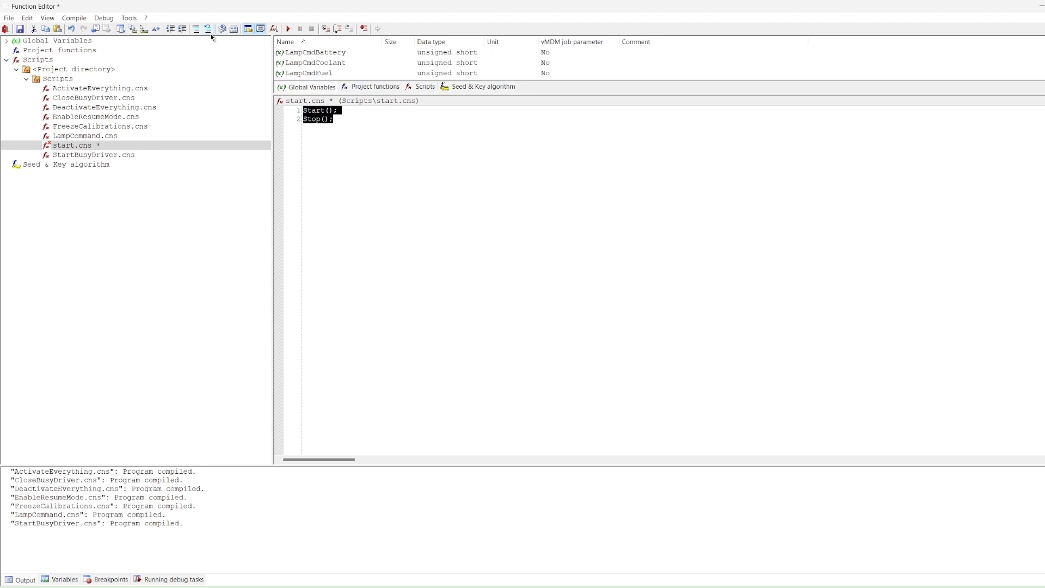
{"action": "left_click", "coordinate": [196, 29]}
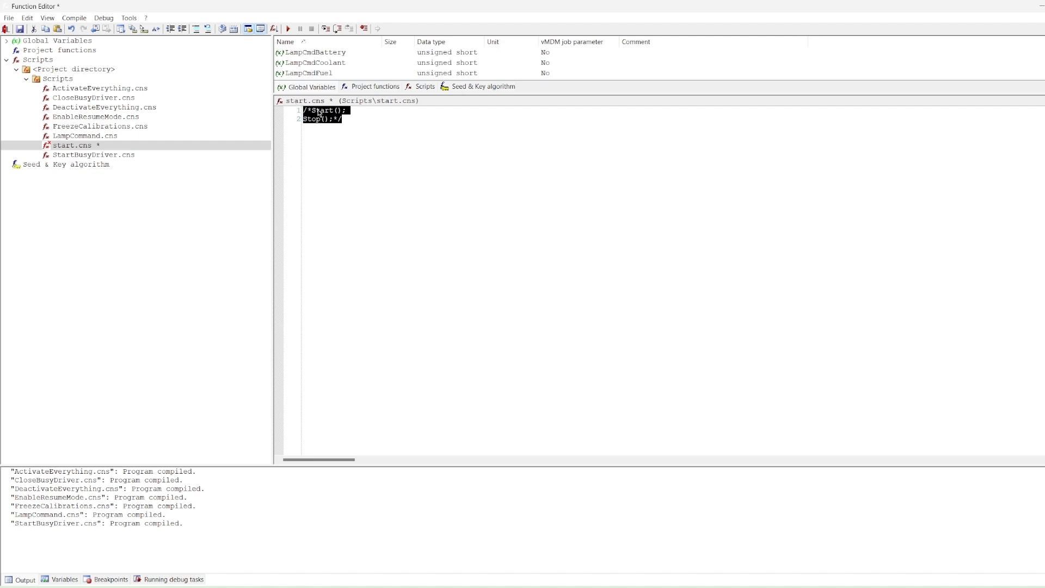
{"action": "mouse_move", "coordinate": [225, 36]}
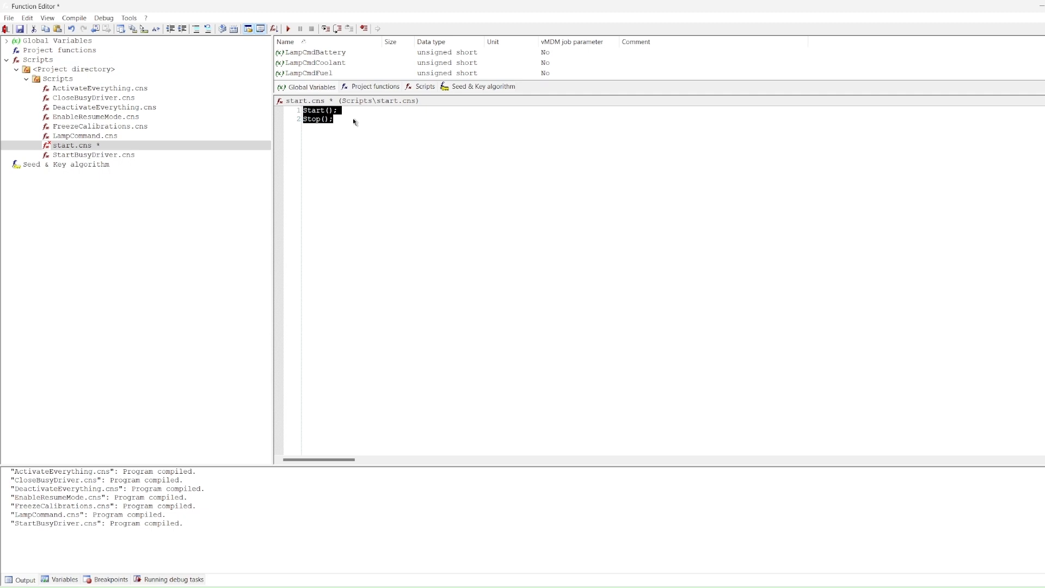
{"action": "left_click", "coordinate": [348, 119]}
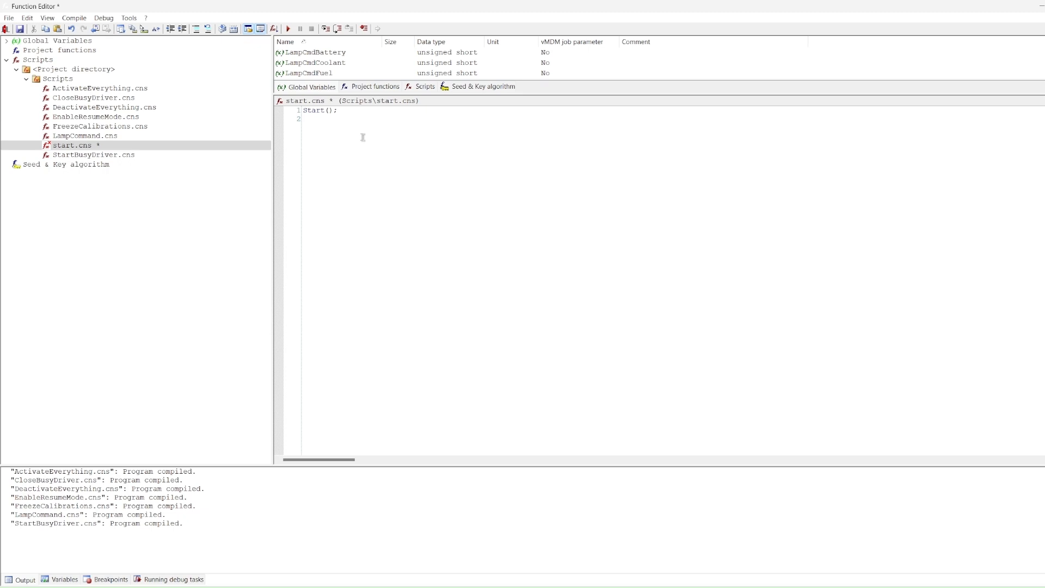
Step: Browse the script editor's Insert options for measurement functions such as Start()
{"action": "right_click", "coordinate": [310, 124]}
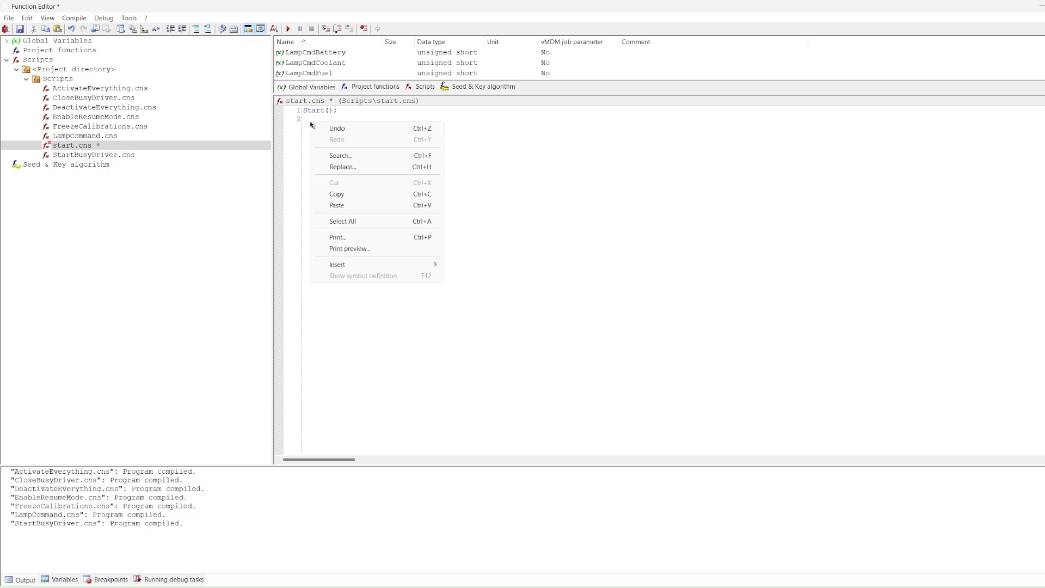
{"action": "left_click", "coordinate": [337, 265]}
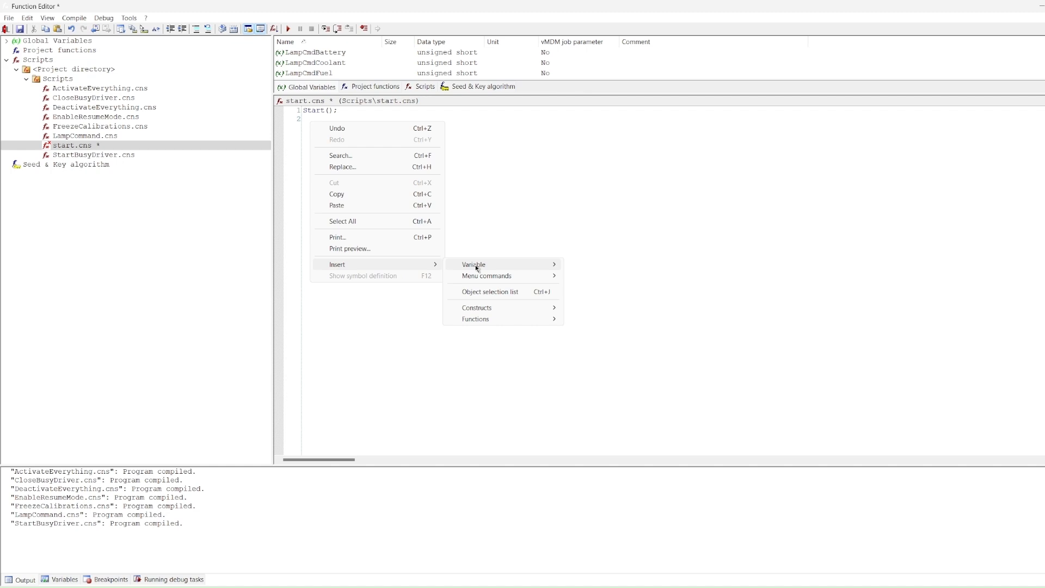
{"action": "mouse_move", "coordinate": [474, 264]}
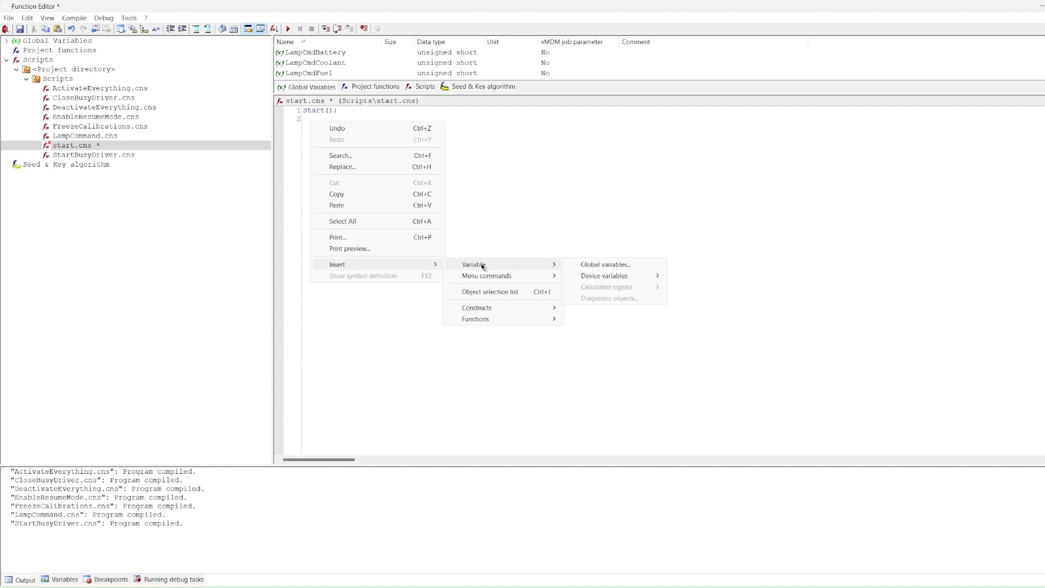
{"action": "mouse_move", "coordinate": [486, 275]}
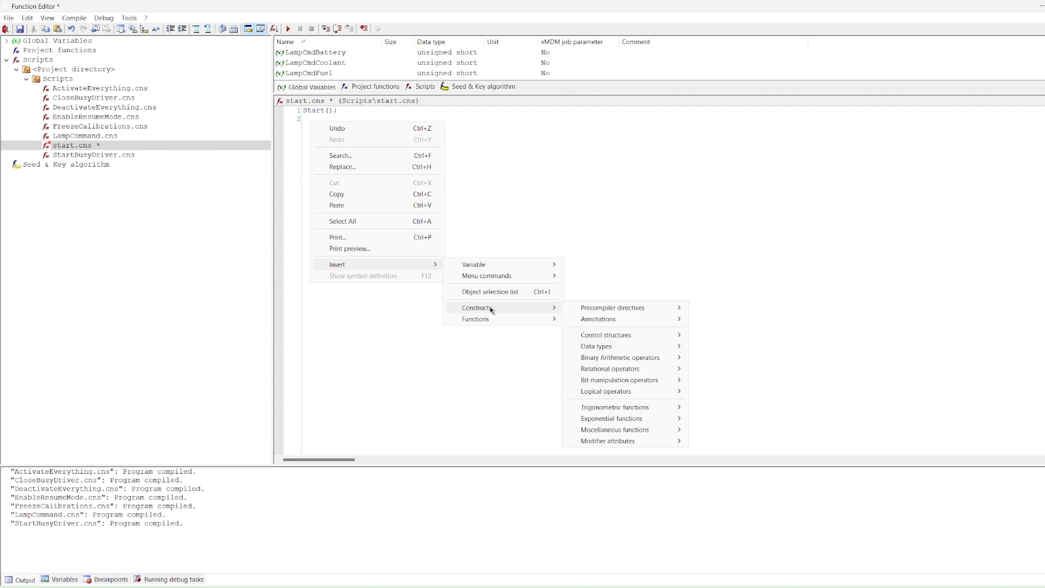
{"action": "mouse_move", "coordinate": [503, 308]}
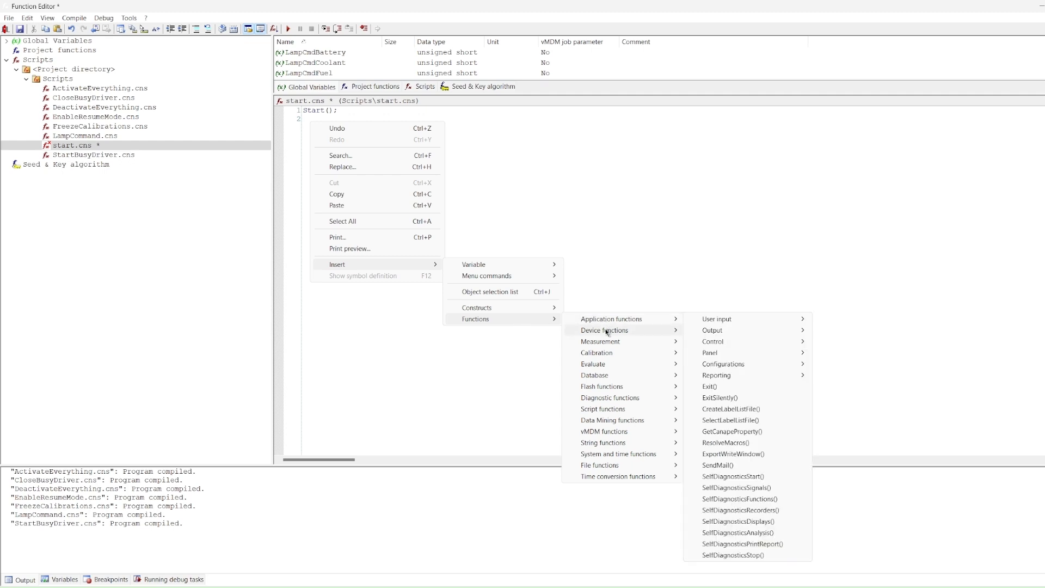
{"action": "mouse_move", "coordinate": [603, 330]}
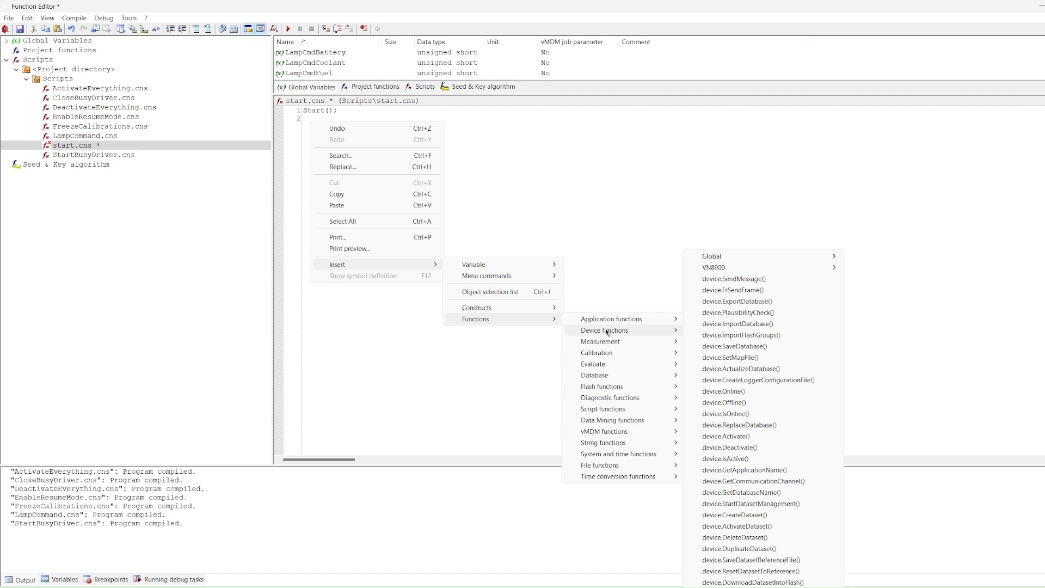
{"action": "mouse_move", "coordinate": [599, 341]}
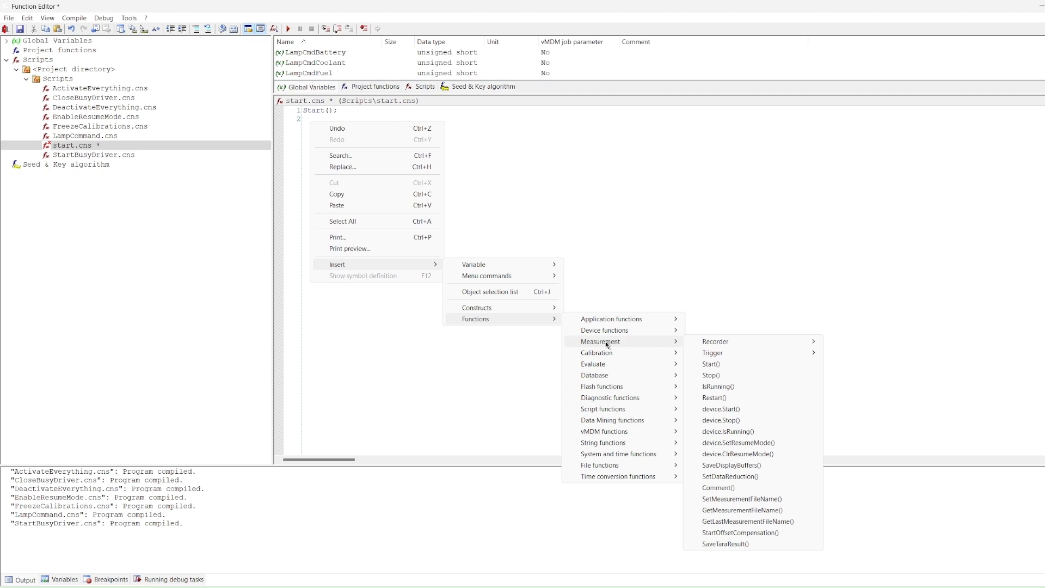
{"action": "mouse_move", "coordinate": [712, 364]}
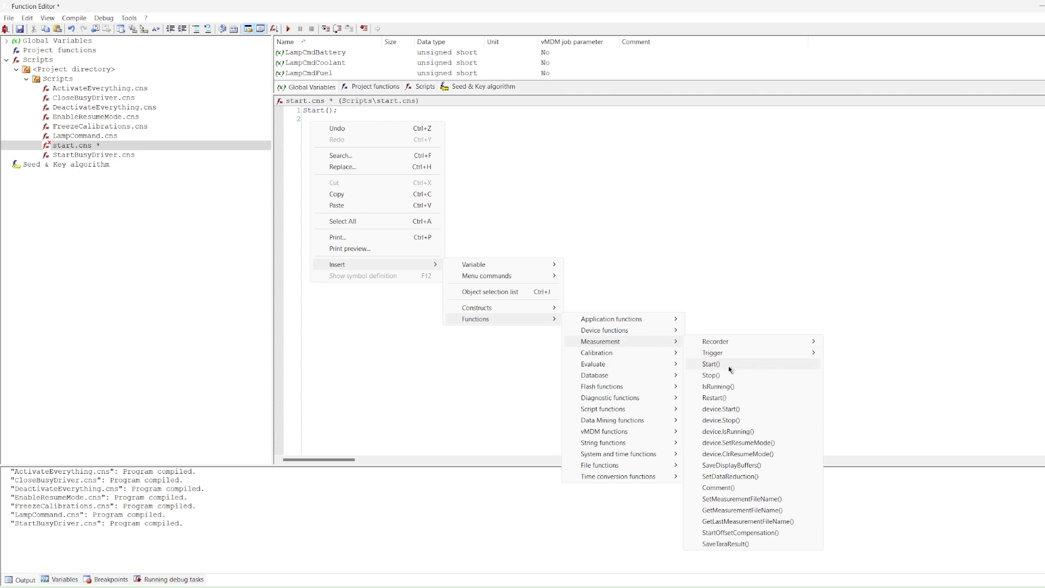
{"action": "mouse_move", "coordinate": [723, 368]}
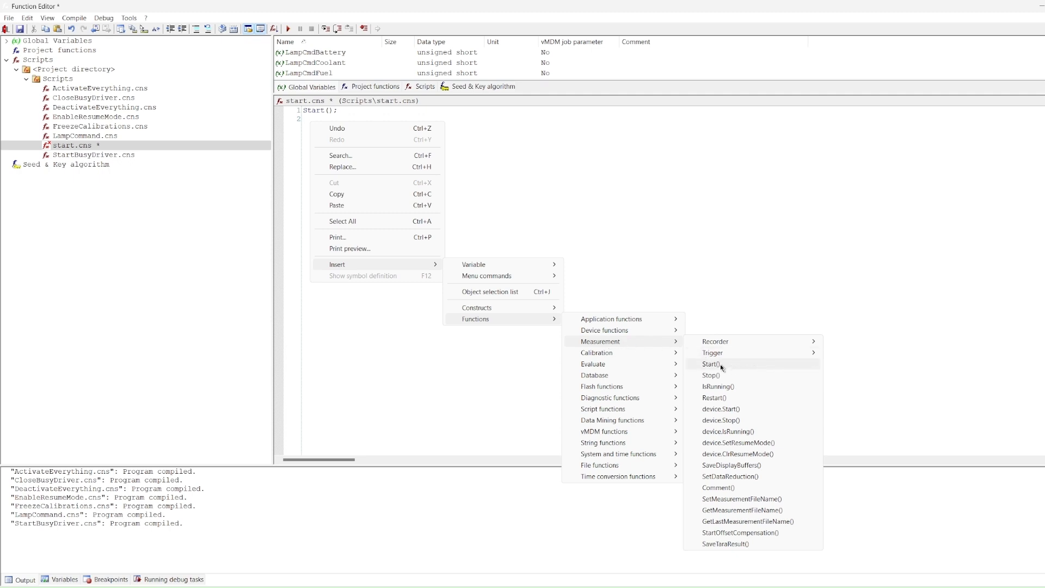
{"action": "mouse_move", "coordinate": [596, 353]}
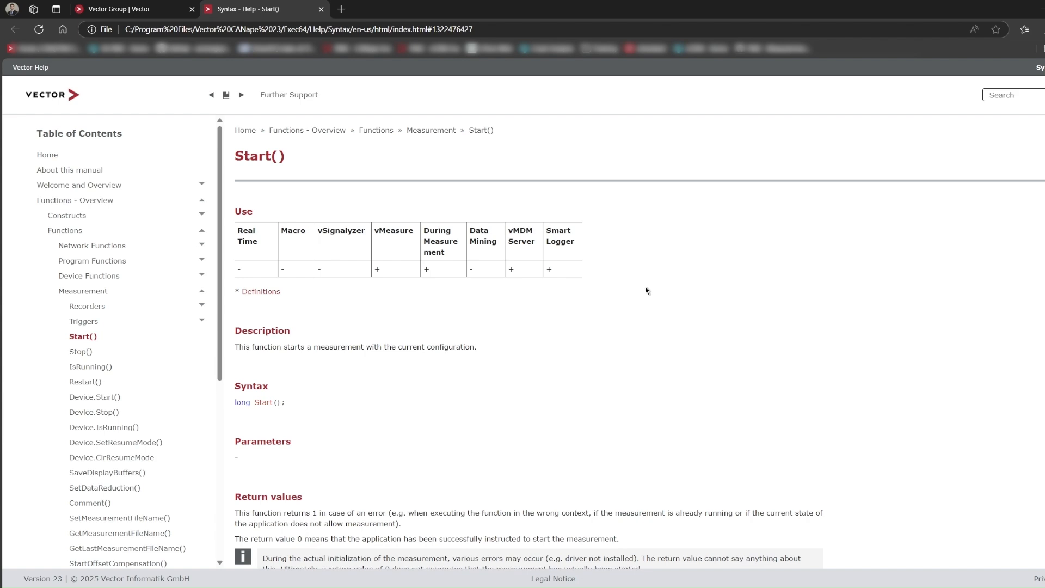
{"action": "mouse_move", "coordinate": [640, 295]}
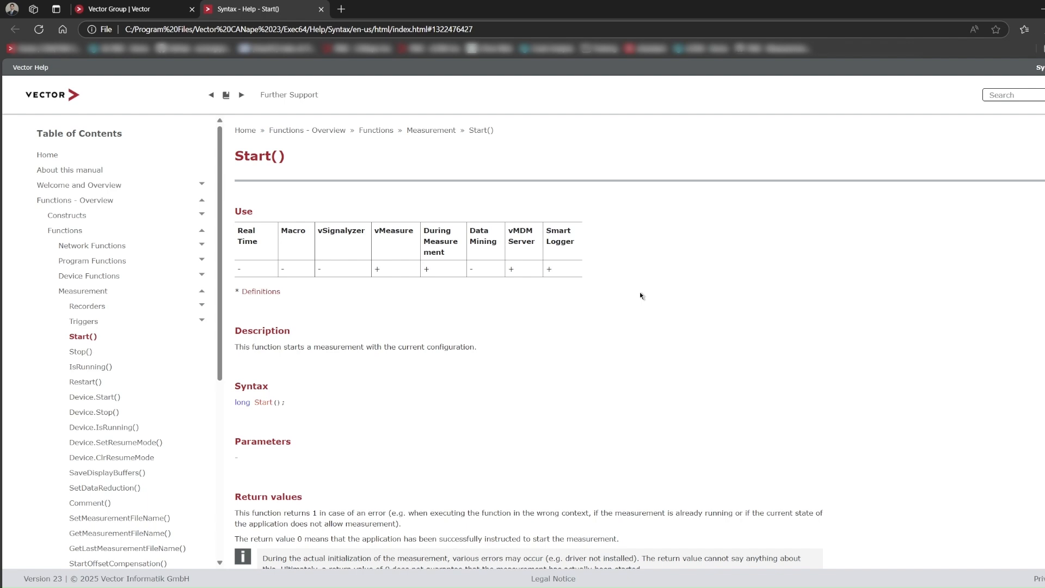
{"action": "mouse_move", "coordinate": [289, 274]}
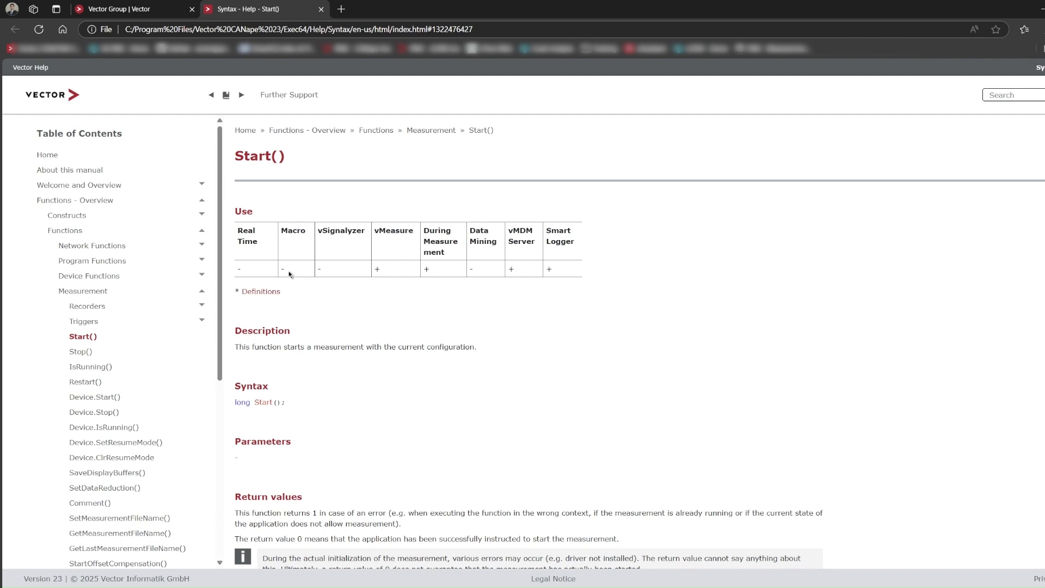
{"action": "mouse_move", "coordinate": [279, 263]}
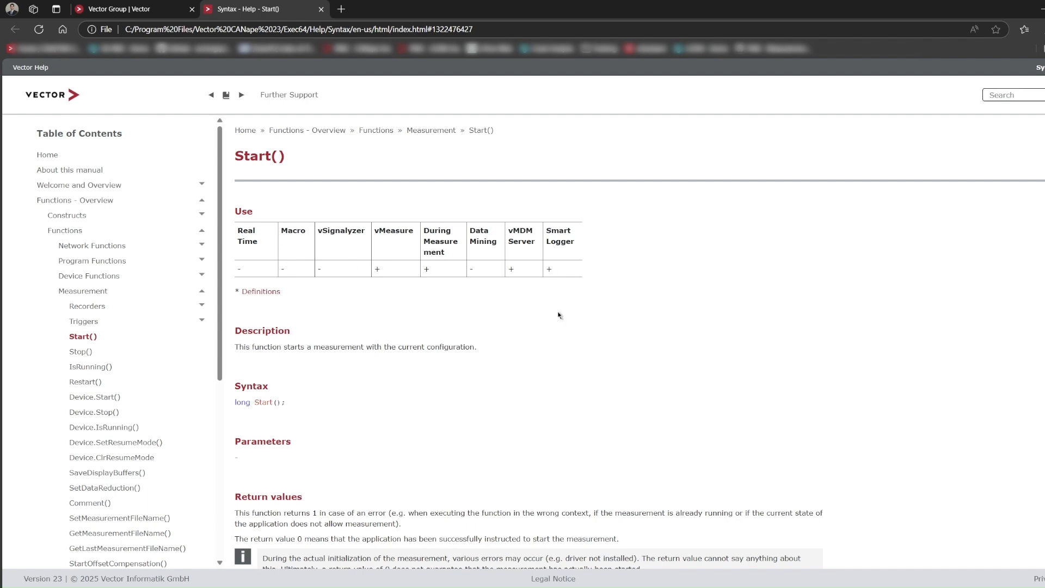
{"action": "mouse_move", "coordinate": [306, 404]}
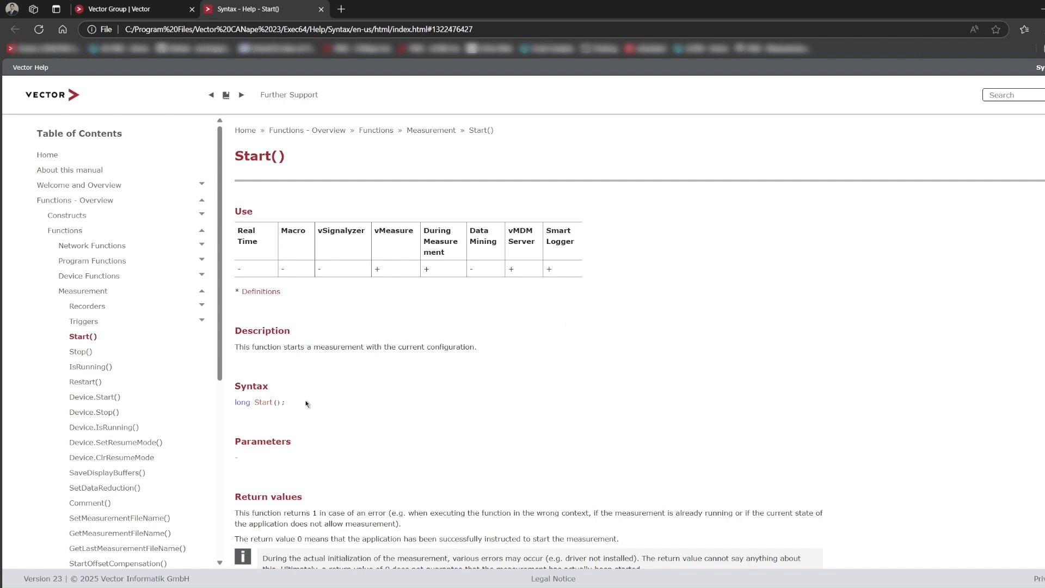
Step: Scroll the Start() help page past Syntax, Return values and Remarks to Examples
{"action": "scroll", "scroll_direction": "down", "scroll_amount": 3}
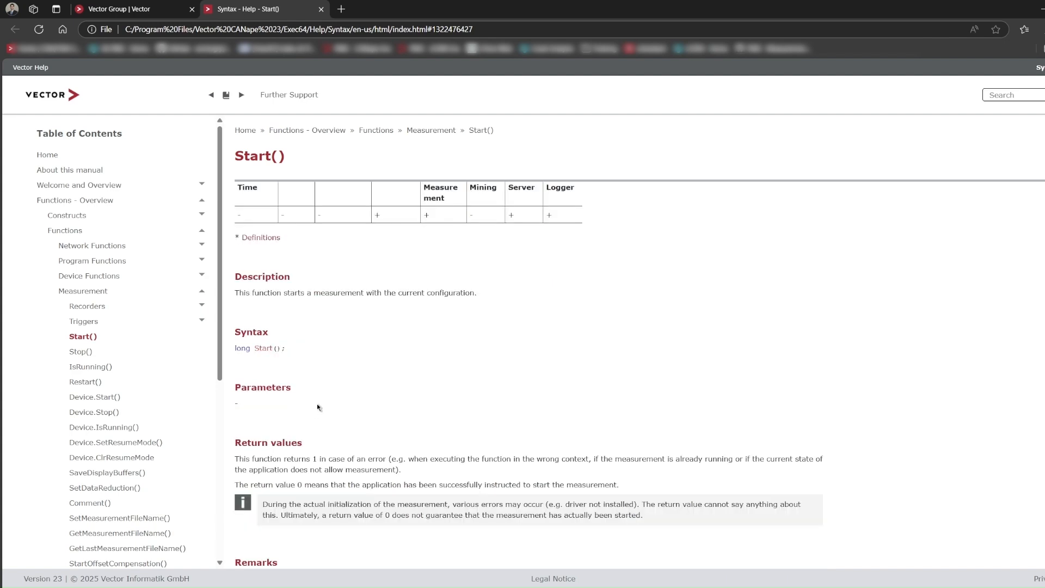
{"action": "scroll", "scroll_direction": "down", "scroll_amount": 3}
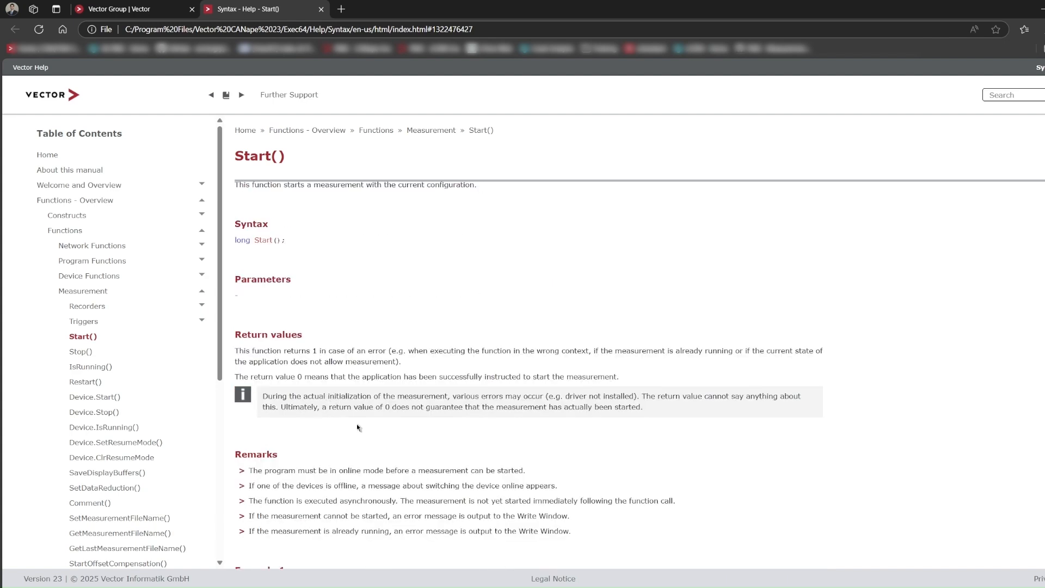
{"action": "mouse_move", "coordinate": [342, 434]}
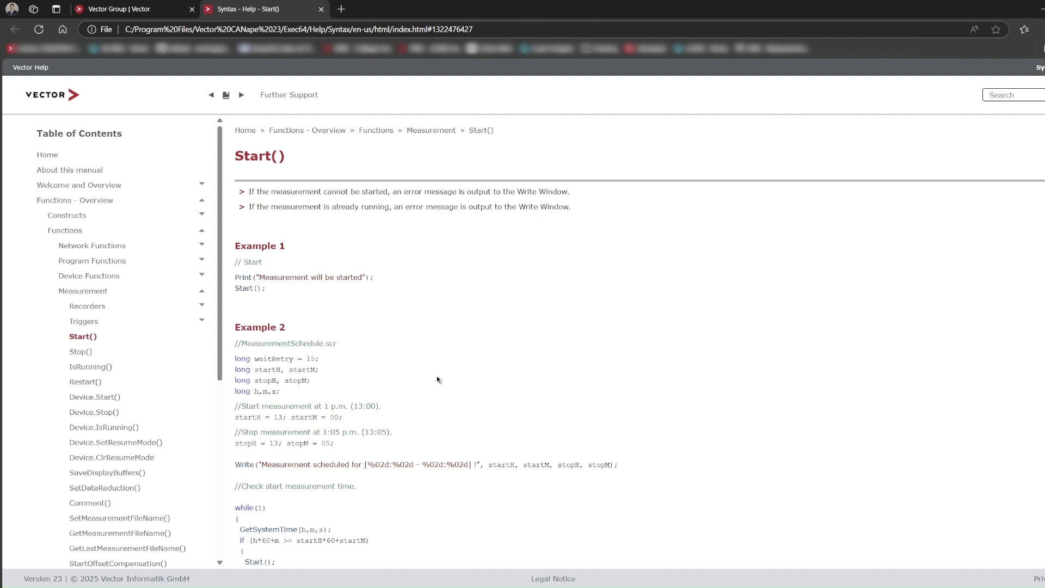
{"action": "mouse_move", "coordinate": [438, 380]}
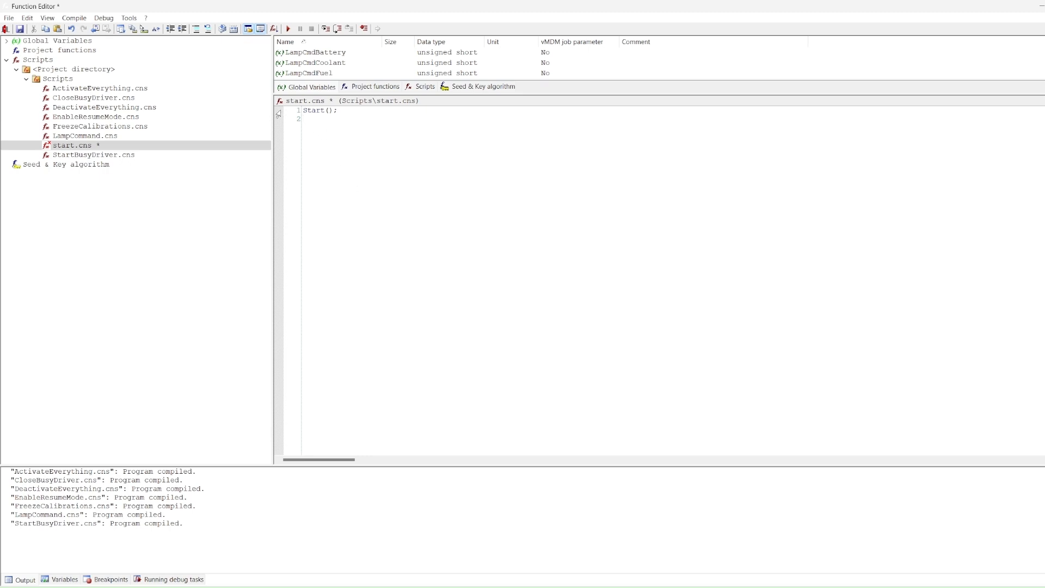
Step: Set a line 1 breakpoint, save and run start.cns, and continue to completion
{"action": "left_click", "coordinate": [279, 109]}
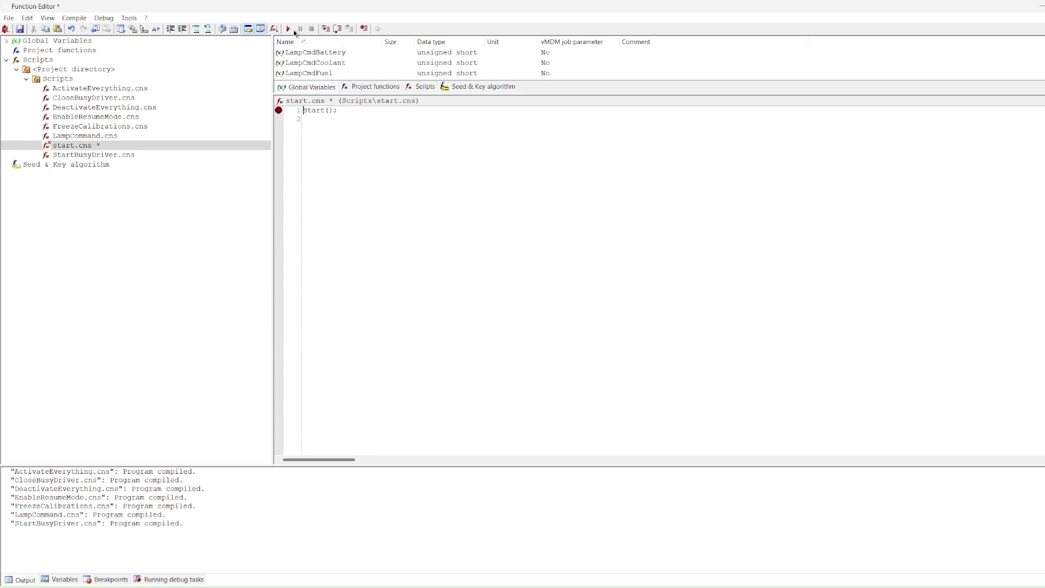
{"action": "left_click", "coordinate": [288, 29]}
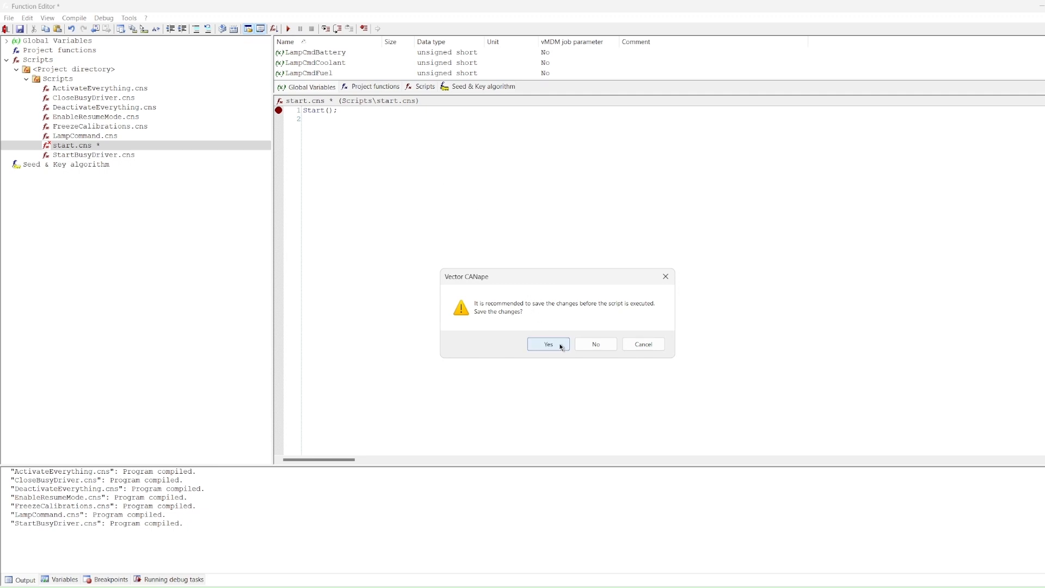
{"action": "left_click", "coordinate": [547, 344]}
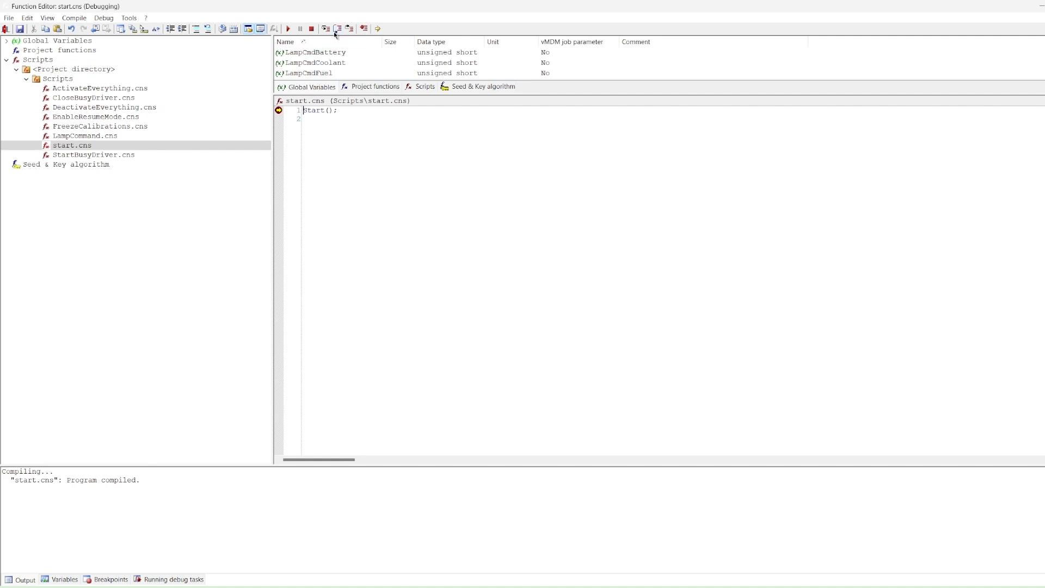
{"action": "left_click", "coordinate": [336, 29]}
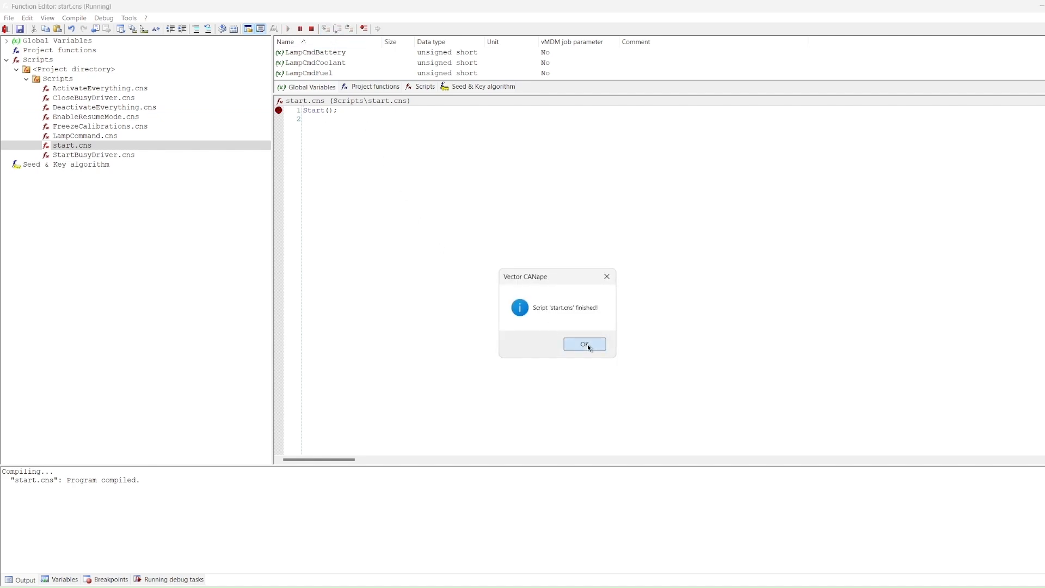
{"action": "left_click", "coordinate": [584, 344]}
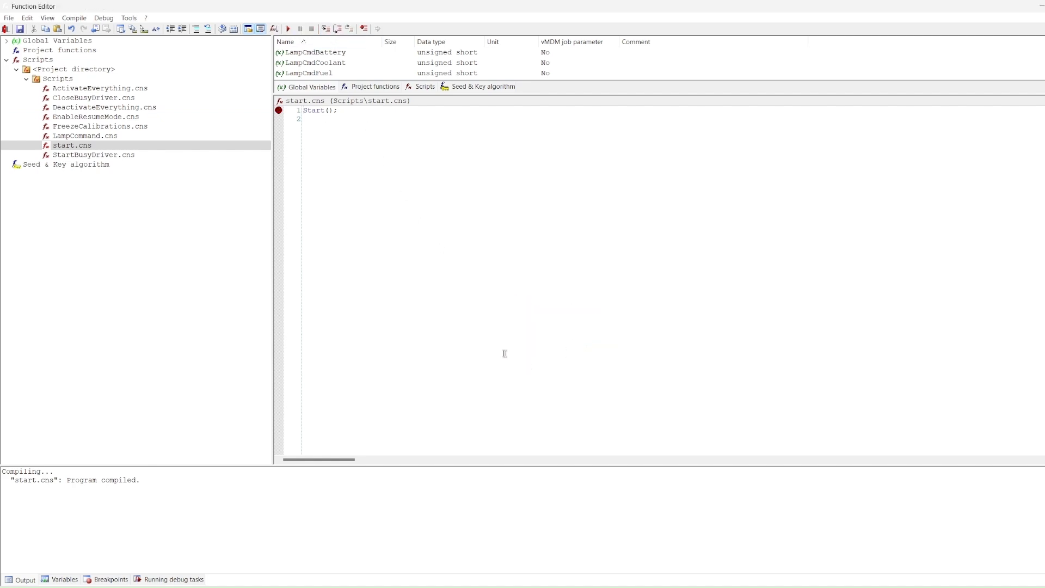
Step: Check the Variables and Breakpoints tabs, then delete the line 1 breakpoint
{"action": "left_click", "coordinate": [64, 578]}
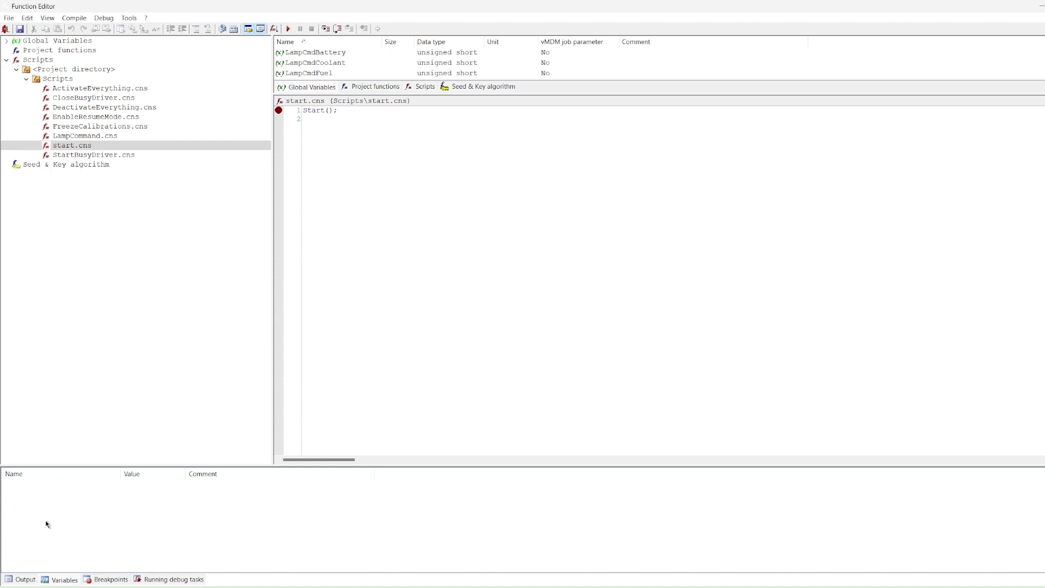
{"action": "mouse_move", "coordinate": [66, 521]}
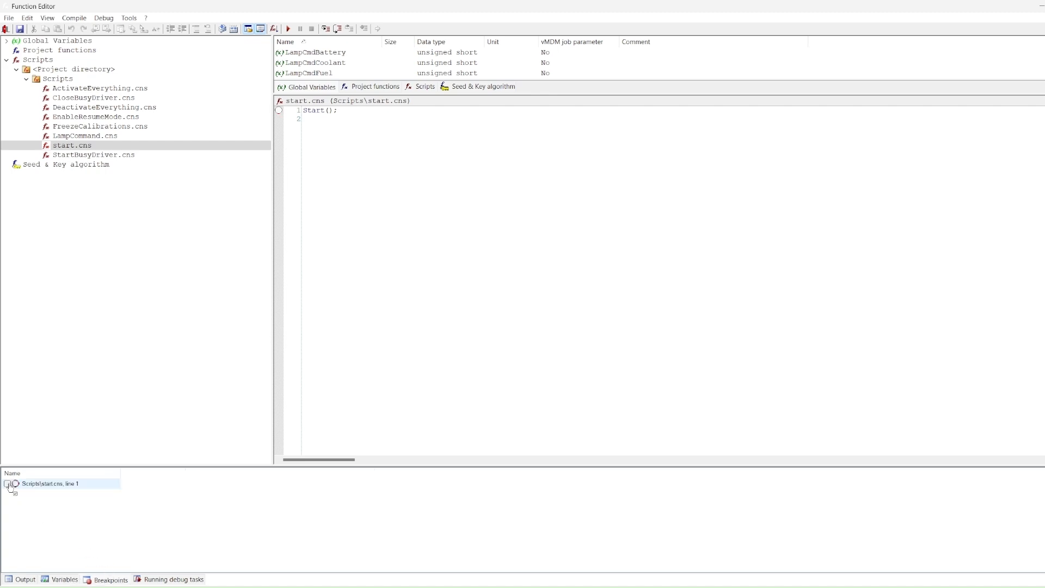
{"action": "left_click", "coordinate": [279, 109]}
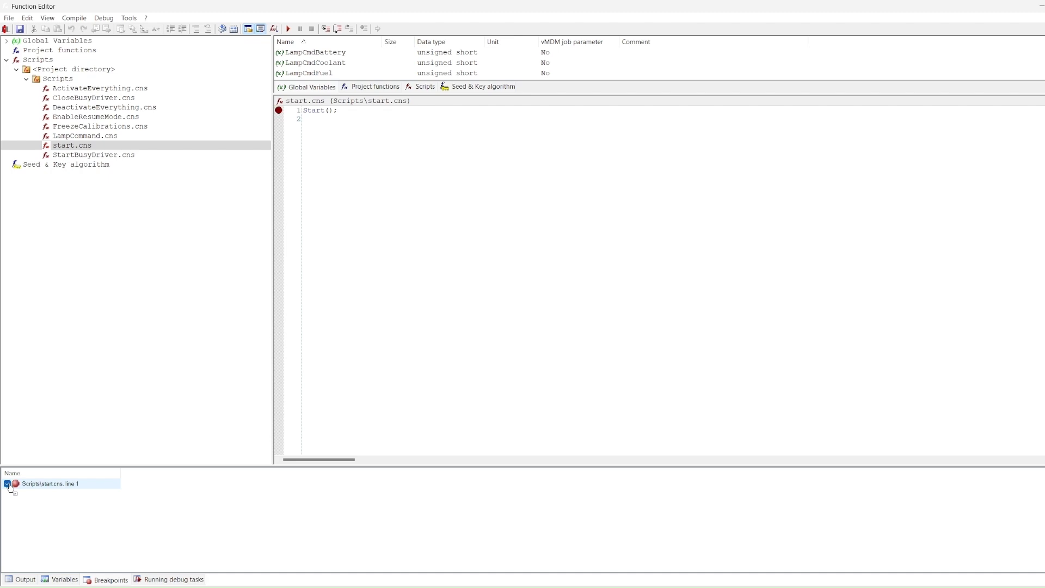
{"action": "left_click", "coordinate": [7, 483]}
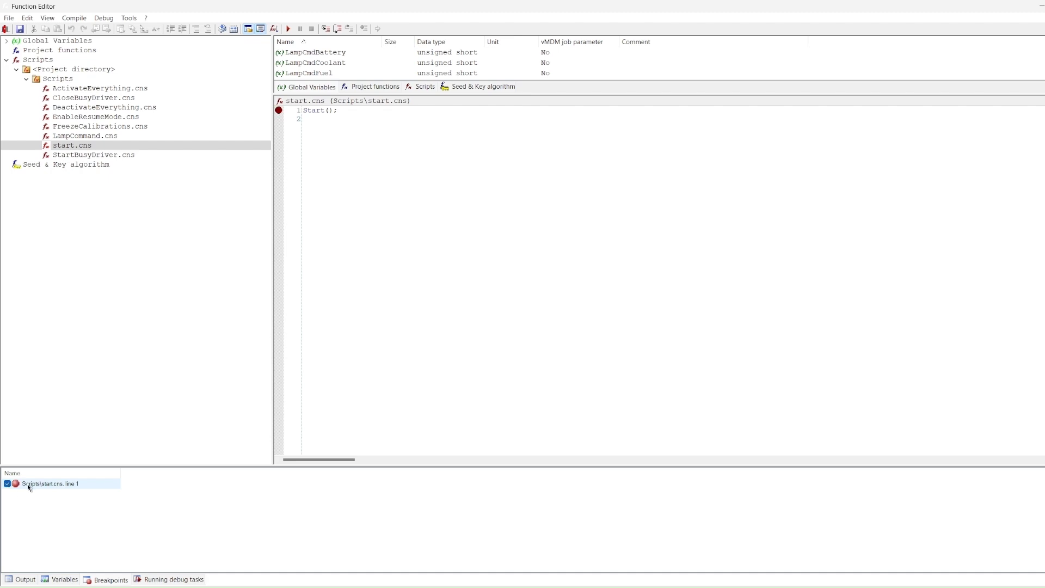
{"action": "left_click", "coordinate": [50, 483]}
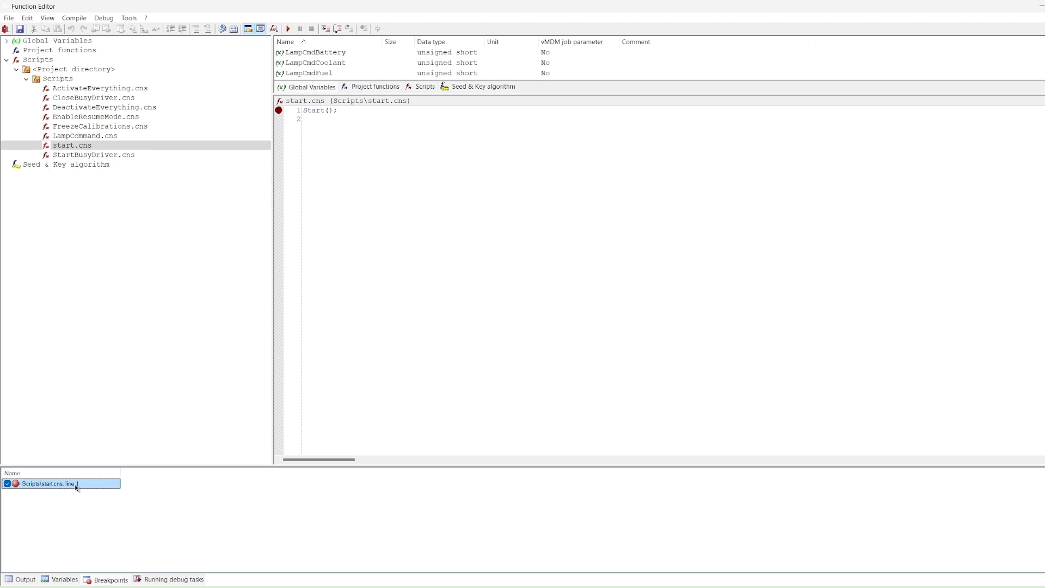
{"action": "right_click", "coordinate": [50, 484]}
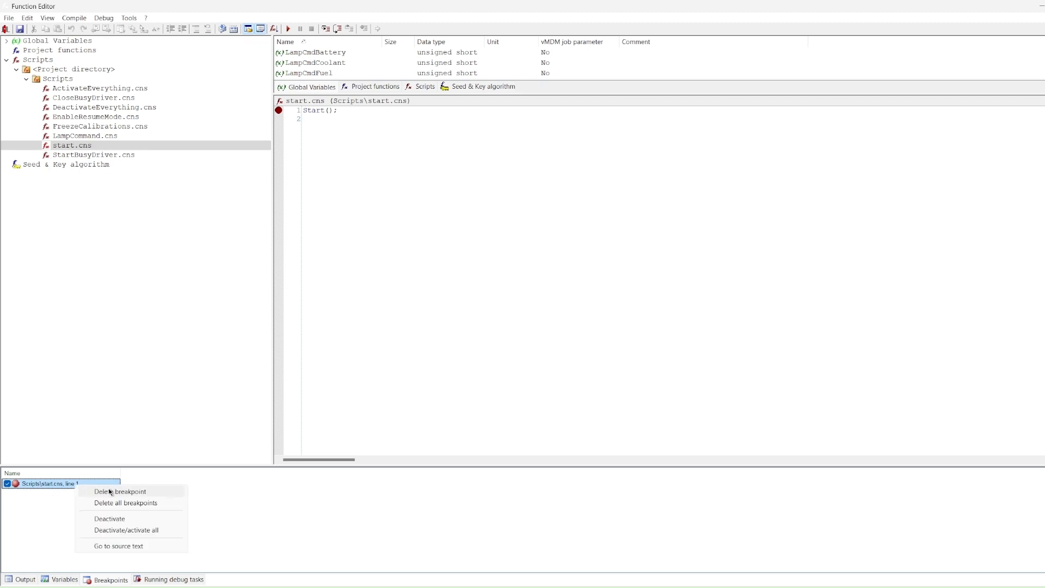
{"action": "left_click", "coordinate": [120, 491]}
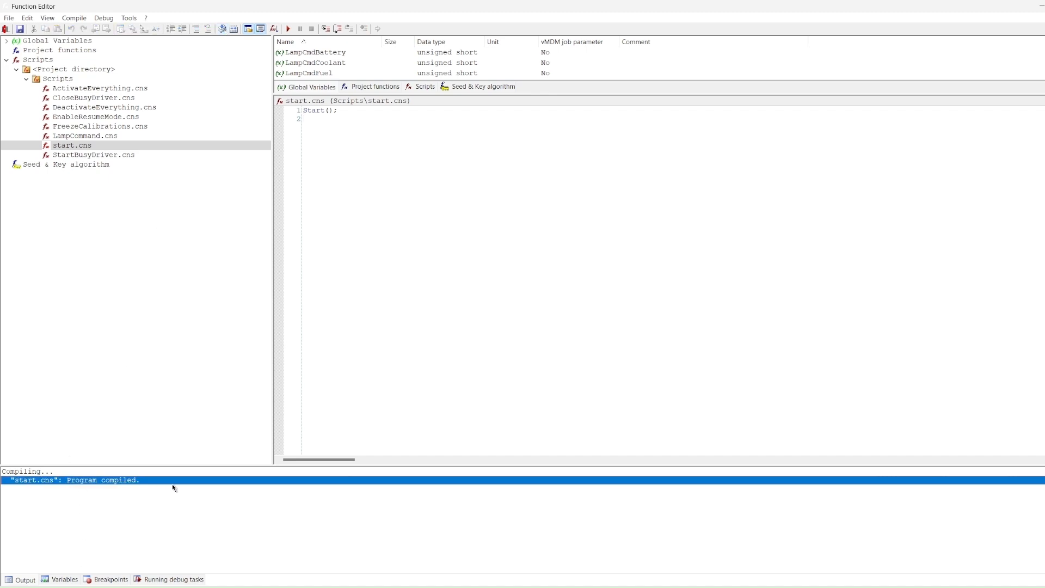
{"action": "mouse_move", "coordinate": [146, 490]}
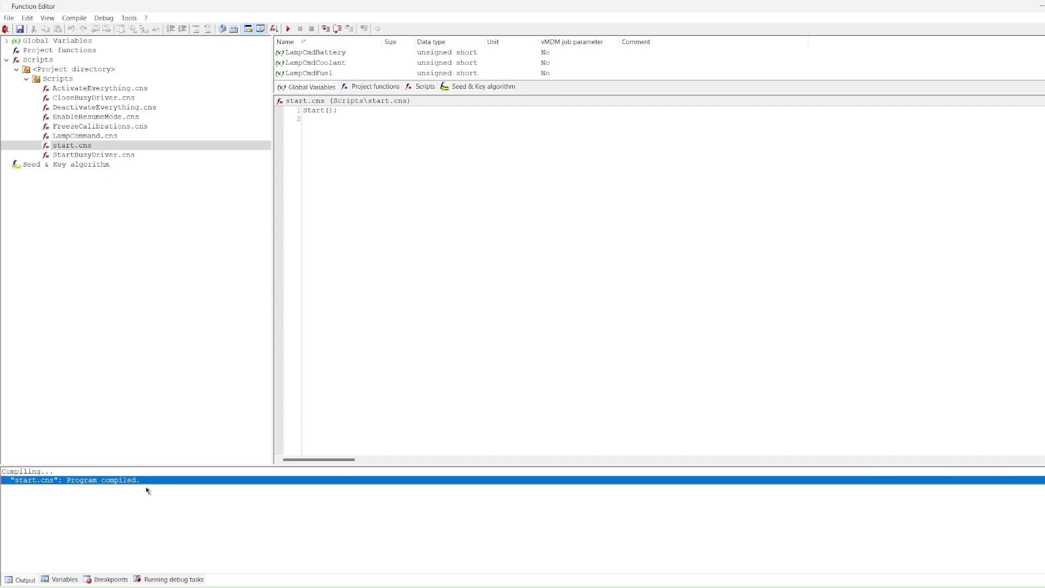
{"action": "mouse_move", "coordinate": [138, 487]}
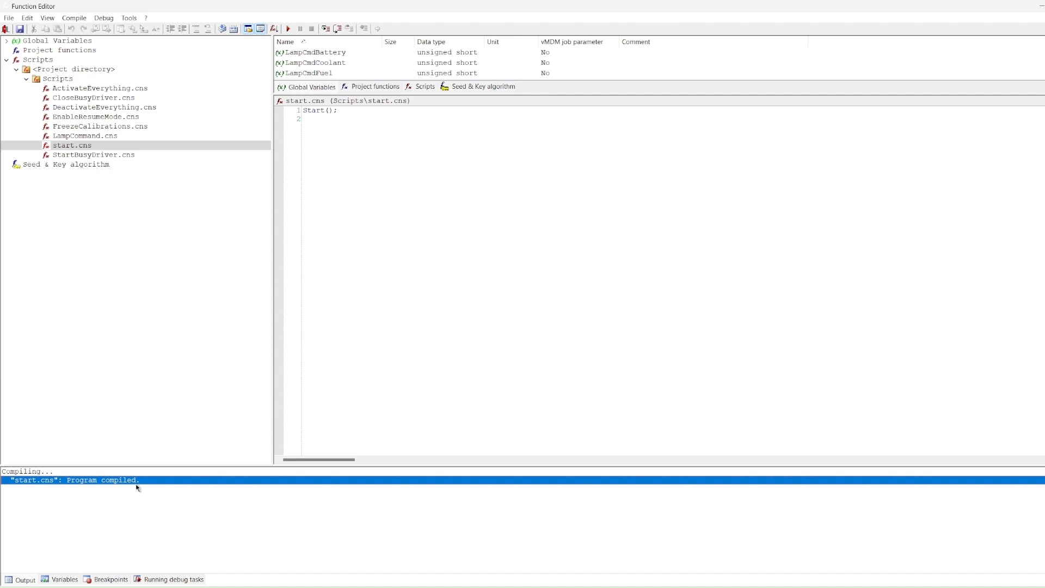
{"action": "mouse_move", "coordinate": [235, 29]}
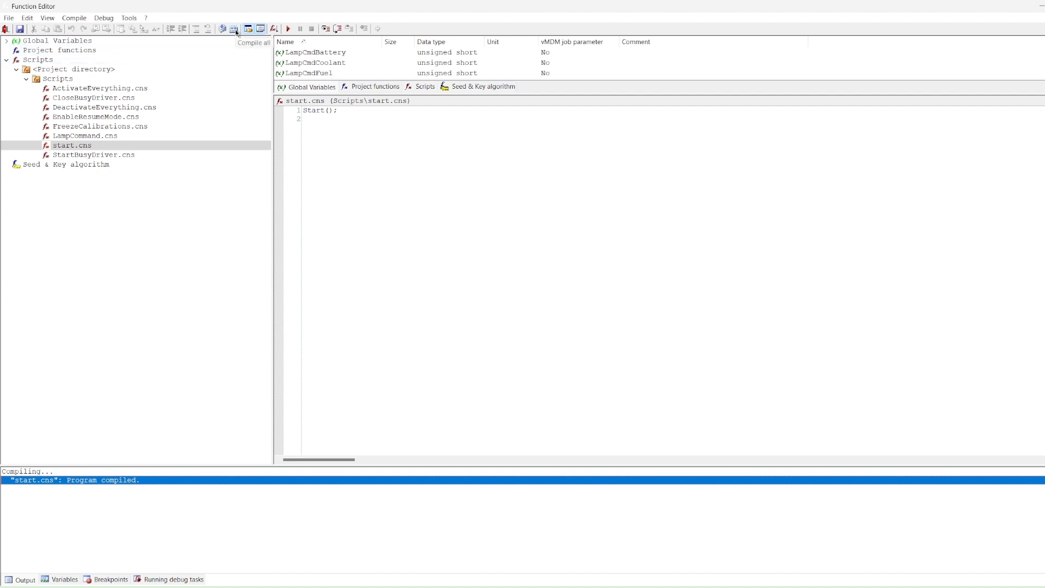
Step: Compile all project scripts, ActivateEverything.cns through start.cns, and check the Output pane
{"action": "left_click", "coordinate": [234, 28]}
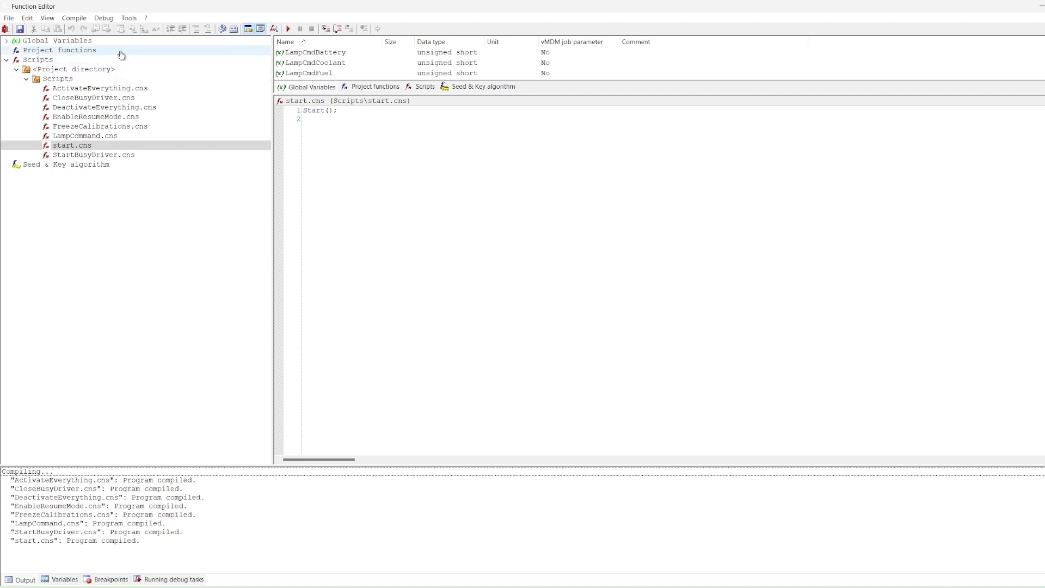
Step: Create a new project function named 'add' from the default template
{"action": "right_click", "coordinate": [59, 49]}
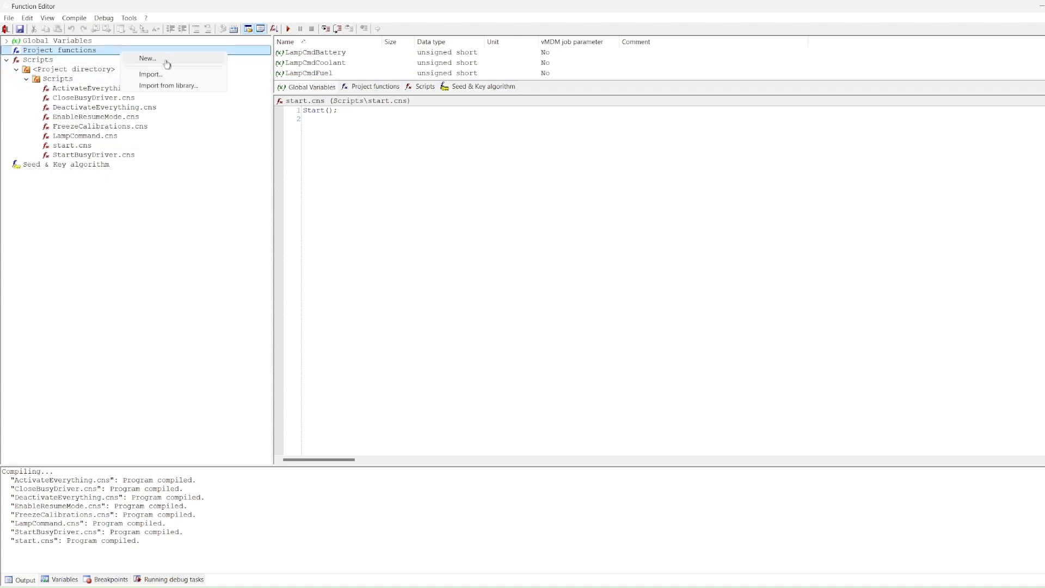
{"action": "left_click", "coordinate": [148, 58]}
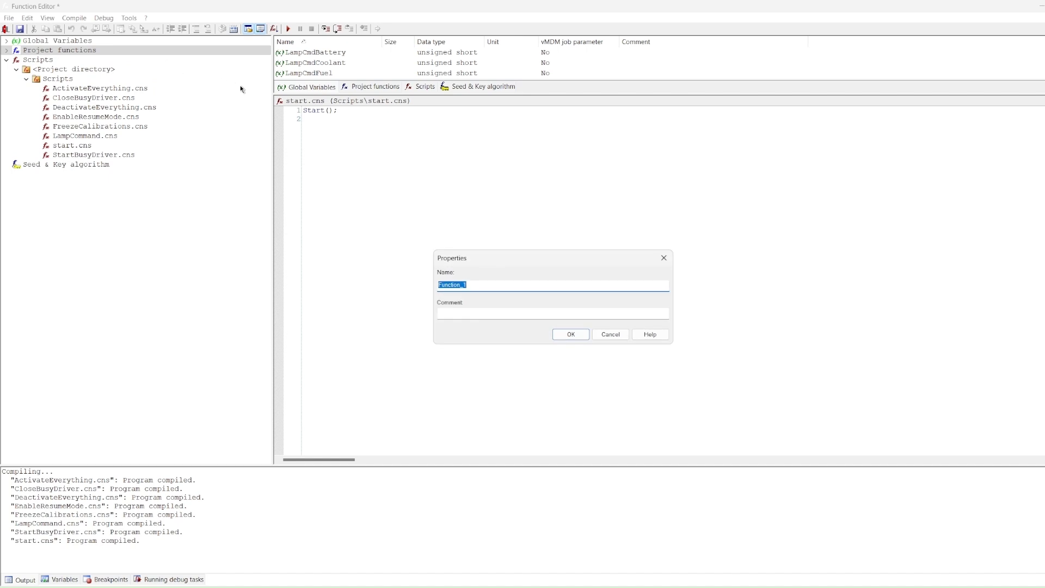
{"action": "type", "text": "add"}
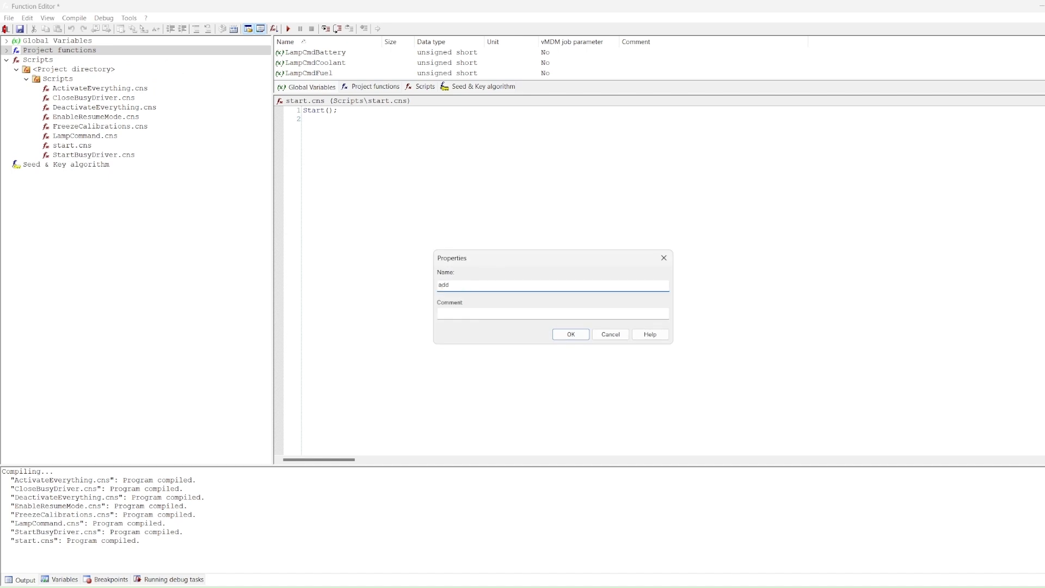
{"action": "left_click", "coordinate": [570, 334]}
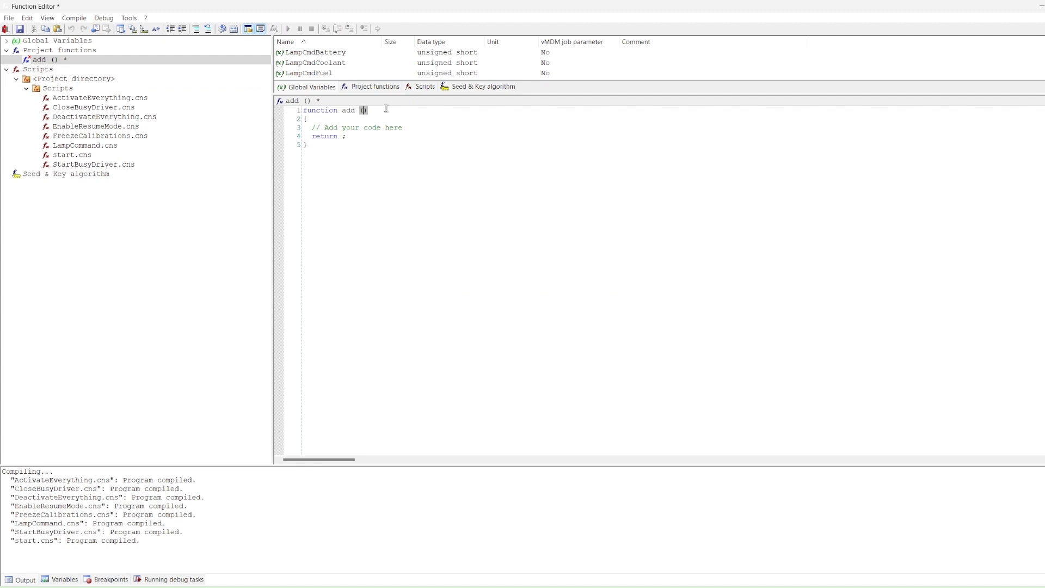
Step: Give add parameters channel1, channel3, return channel1+channel3, and save it
{"action": "type", "text": "channel1"}
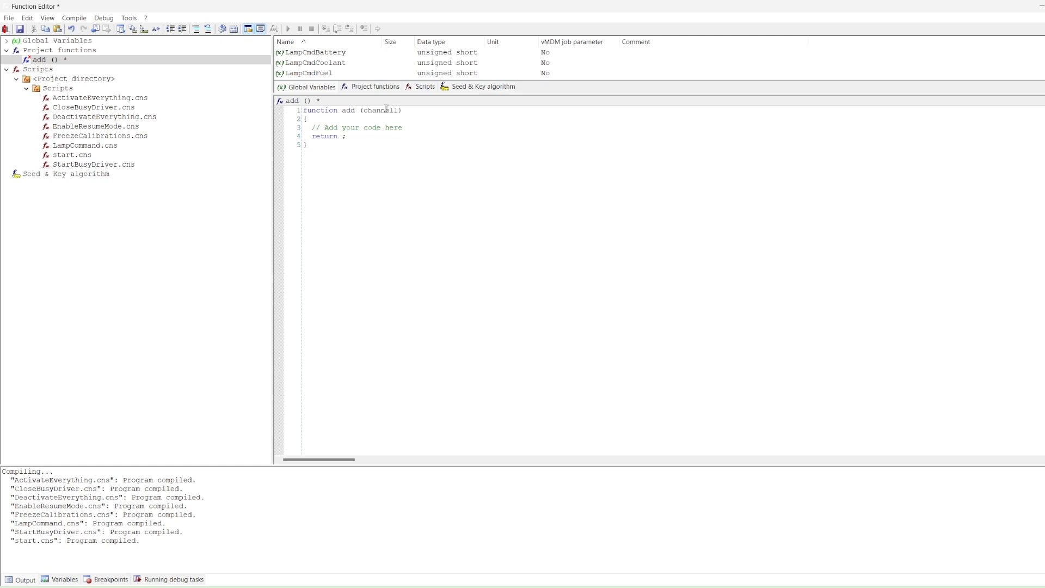
{"action": "type", "text": ", channel3"}
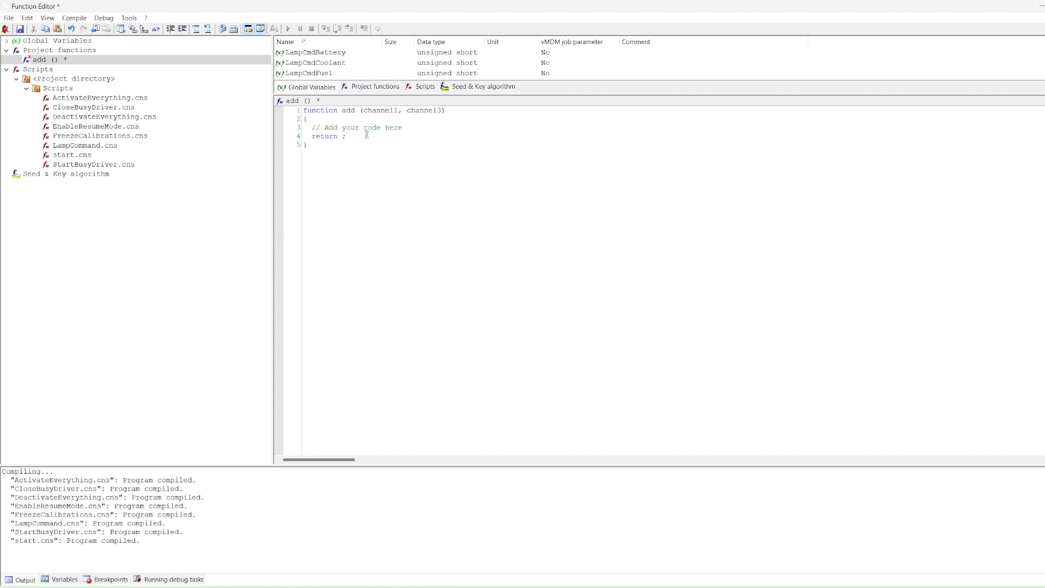
{"action": "type", "text": "channel1"}
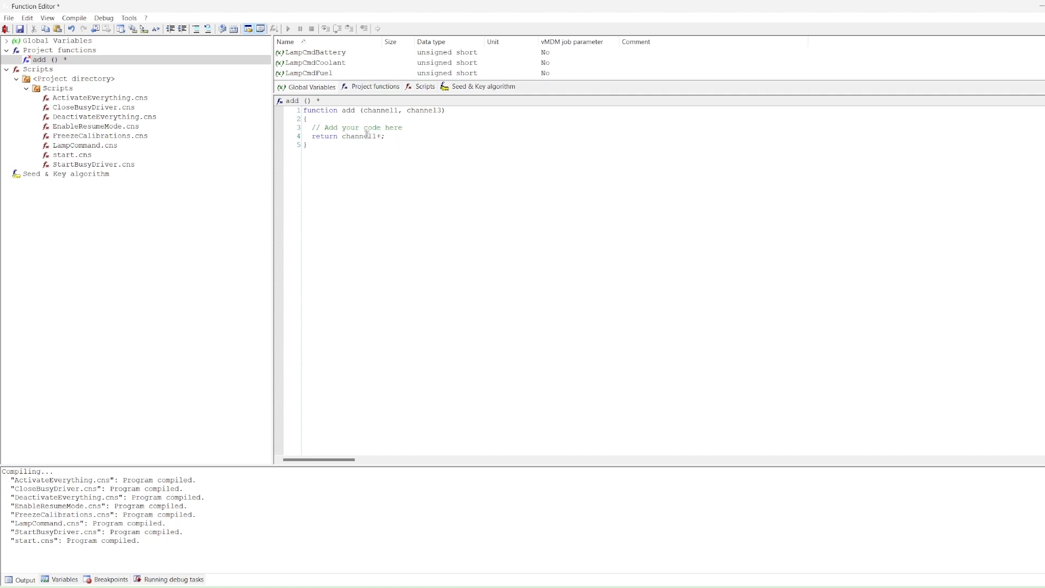
{"action": "type", "text": "+channel3"}
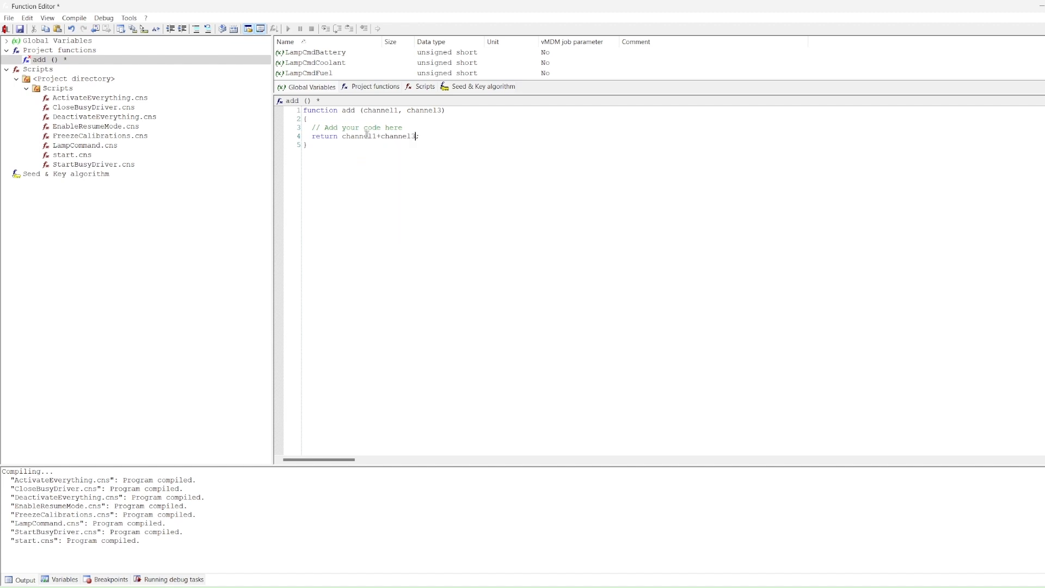
{"action": "mouse_move", "coordinate": [439, 184]}
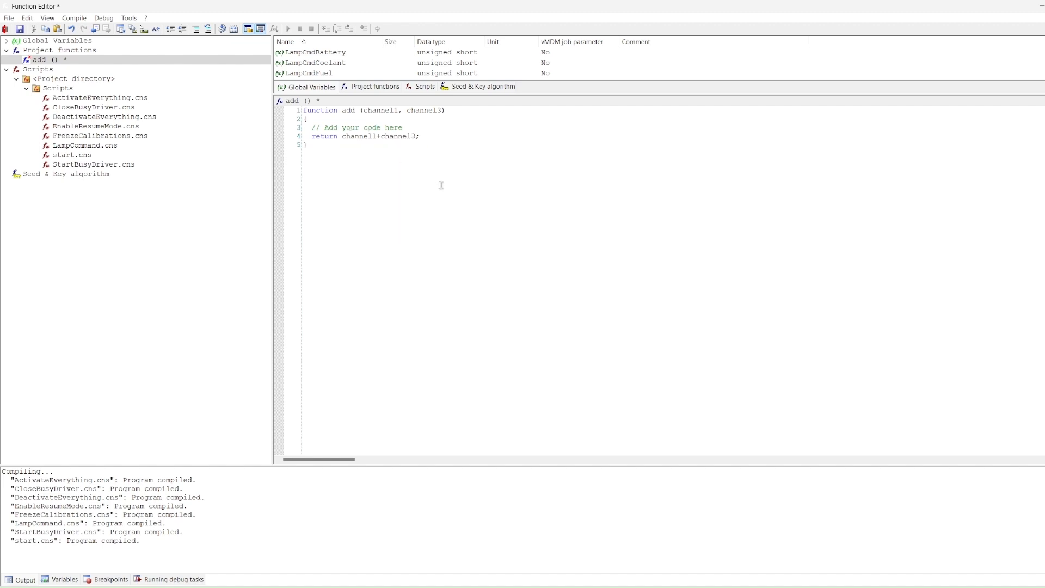
{"action": "left_click", "coordinate": [416, 136]}
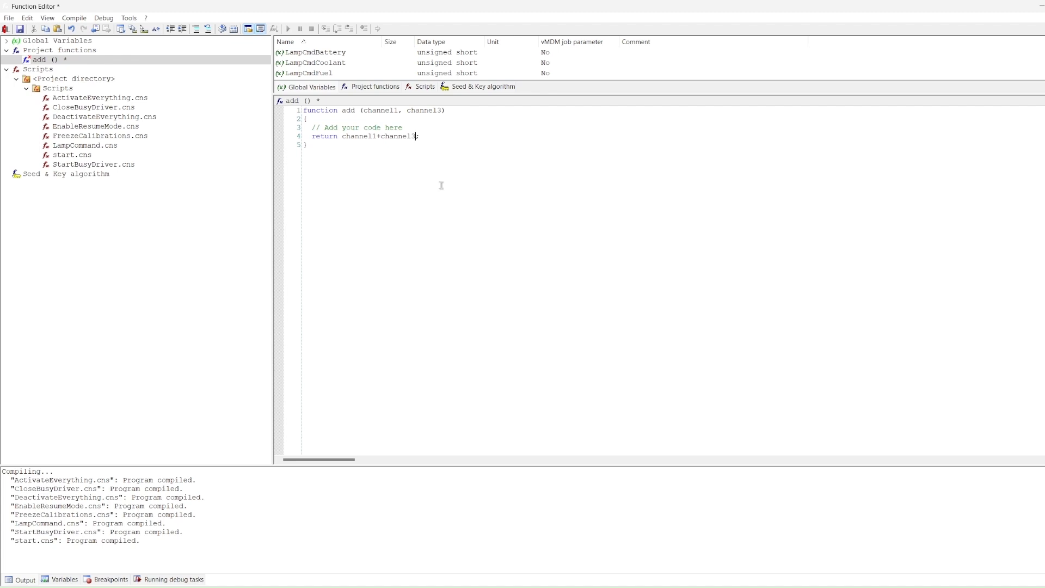
{"action": "left_click", "coordinate": [20, 27]}
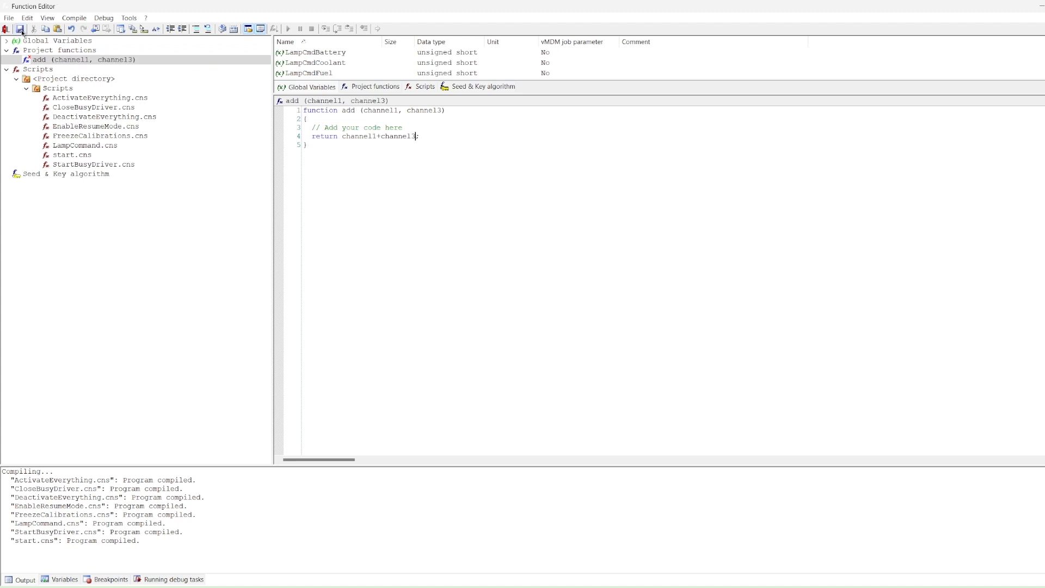
{"action": "mouse_move", "coordinate": [225, 34]}
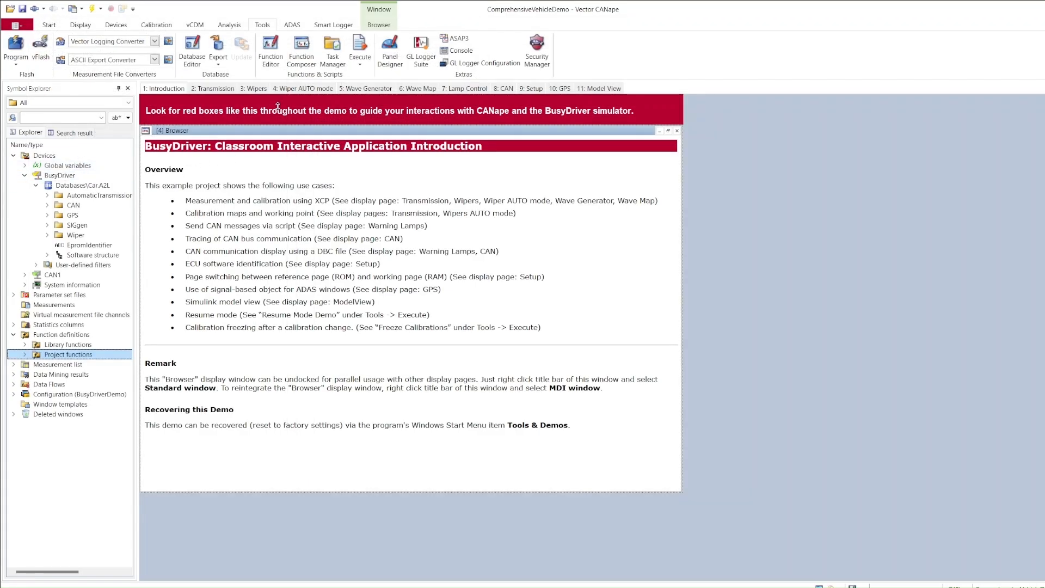
Step: Show the 5: Wave Generator page and select channel1 in the second graph's signal list
{"action": "left_click", "coordinate": [365, 88]}
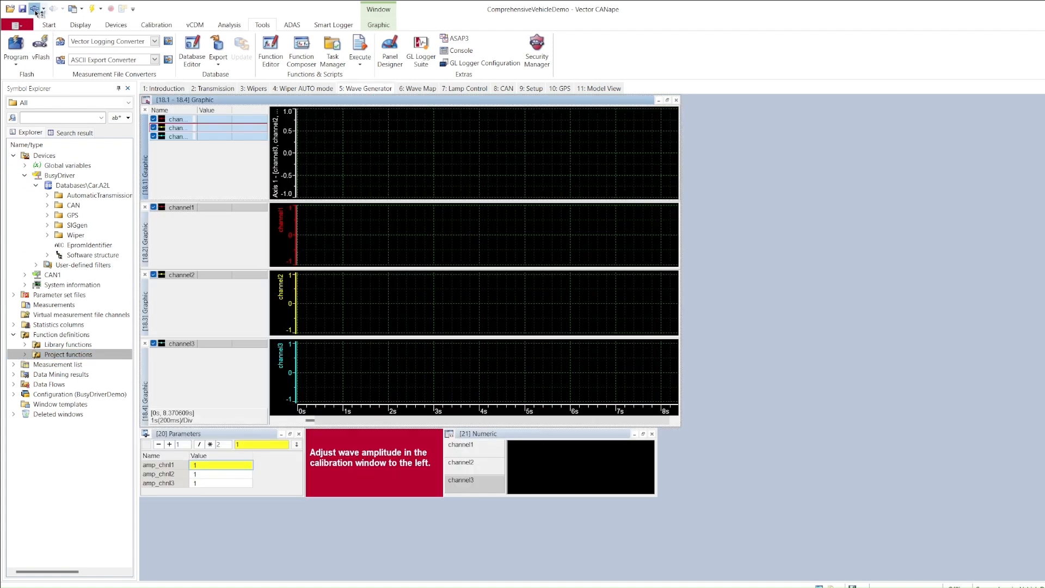
{"action": "left_click", "coordinate": [207, 207]}
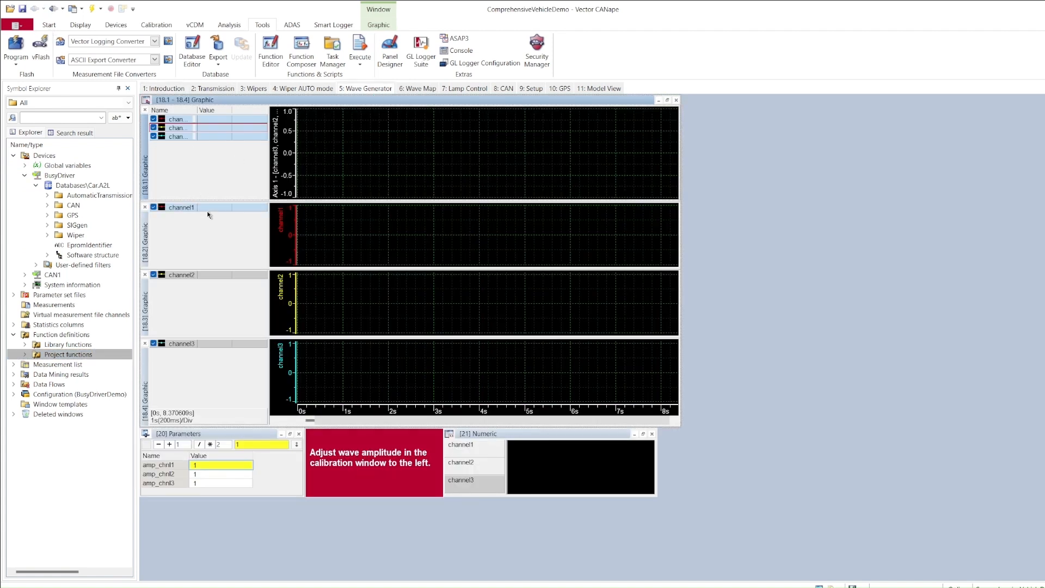
{"action": "mouse_move", "coordinate": [187, 207]}
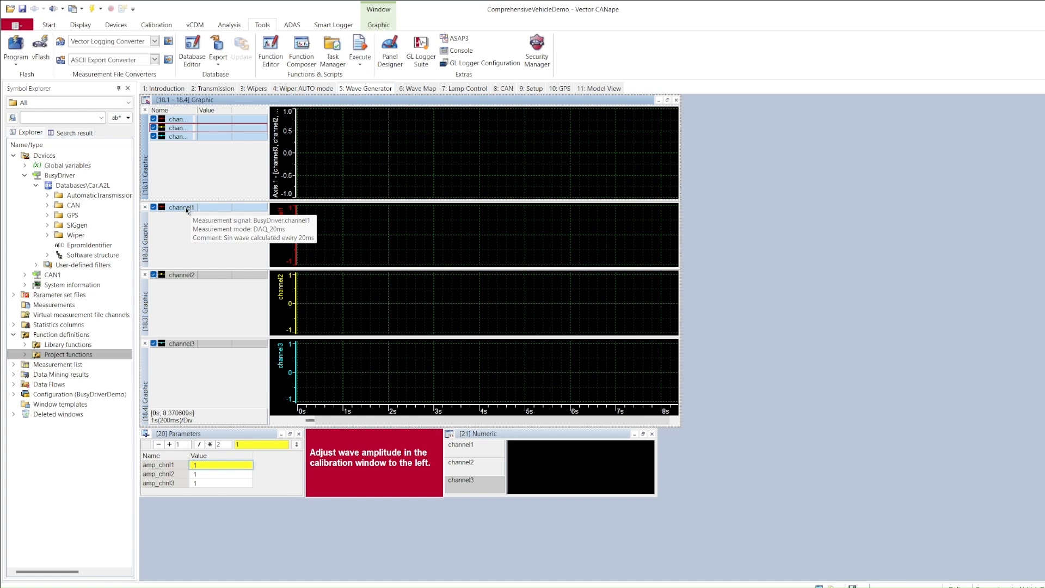
{"action": "mouse_move", "coordinate": [185, 348]}
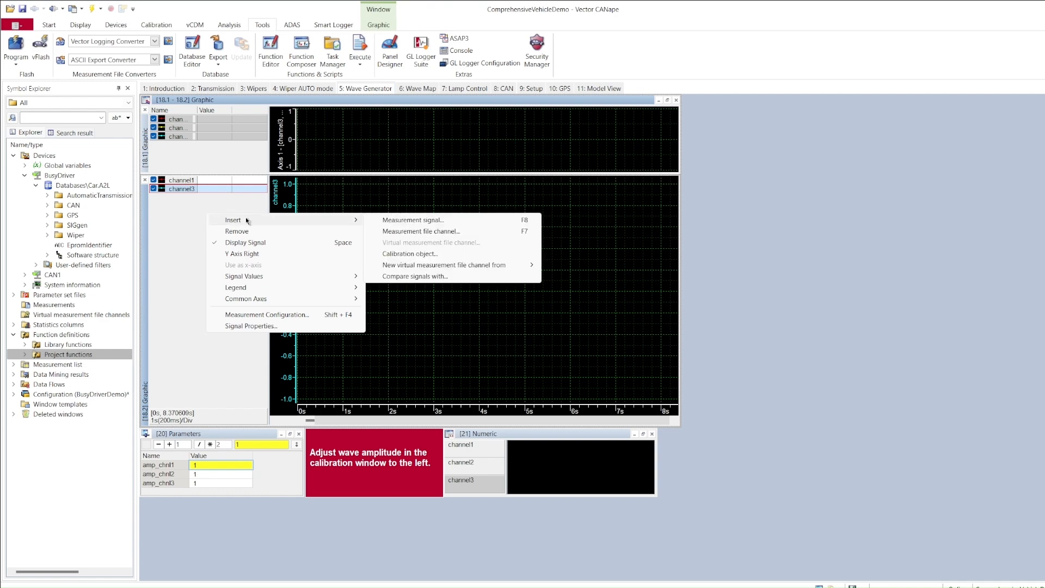
{"action": "mouse_move", "coordinate": [413, 223]}
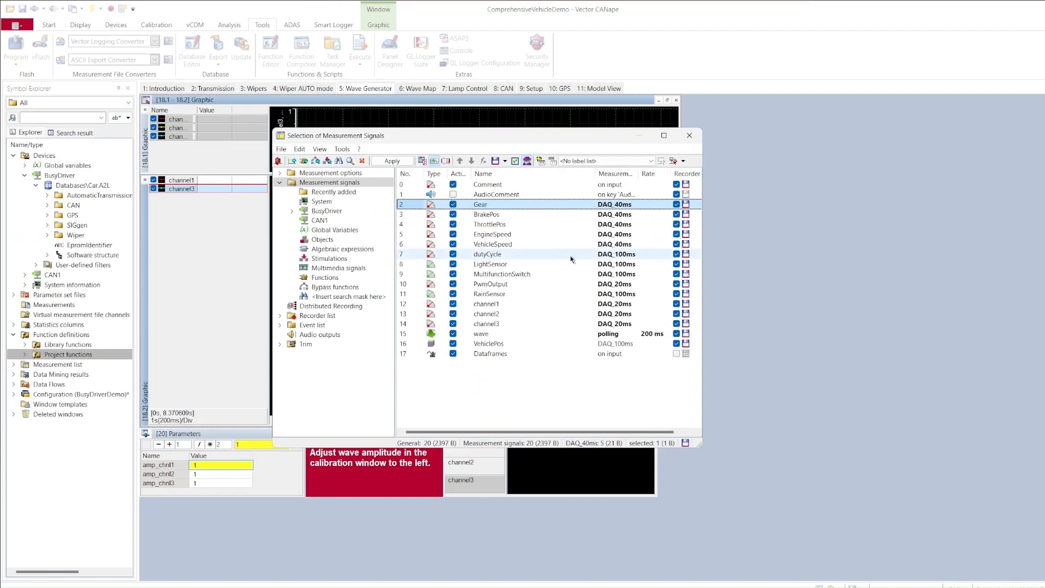
Step: In the Functions category, verify 'add' is listed under Project functions, then close the definitions list
{"action": "left_click", "coordinate": [325, 277]}
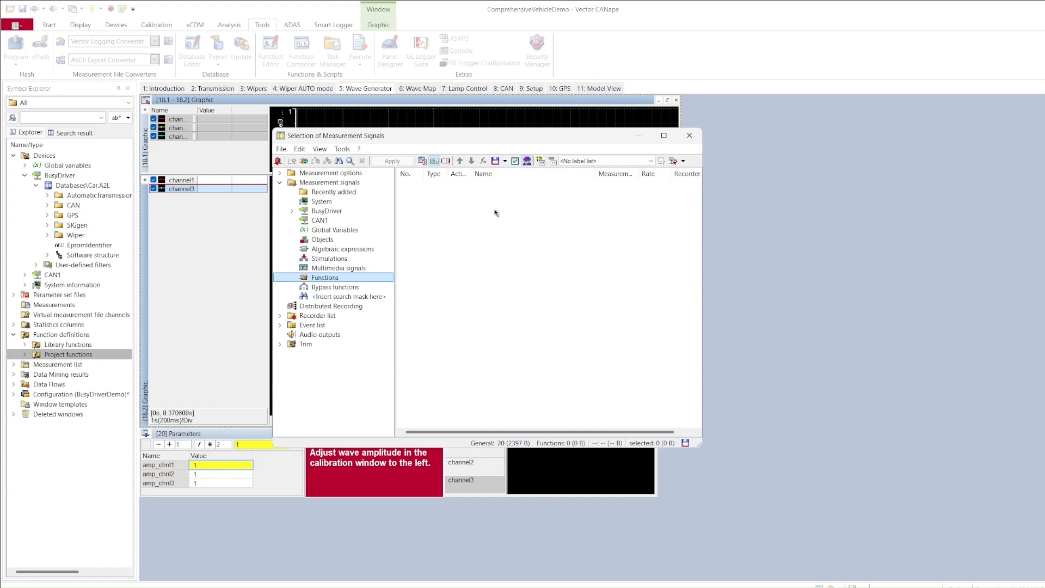
{"action": "right_click", "coordinate": [495, 213]}
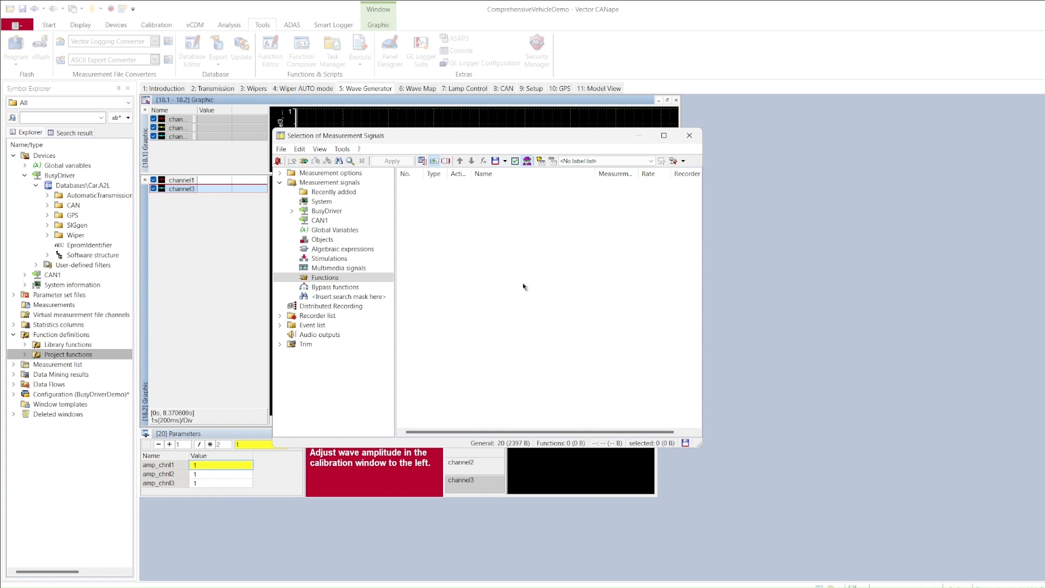
{"action": "mouse_move", "coordinate": [517, 293]}
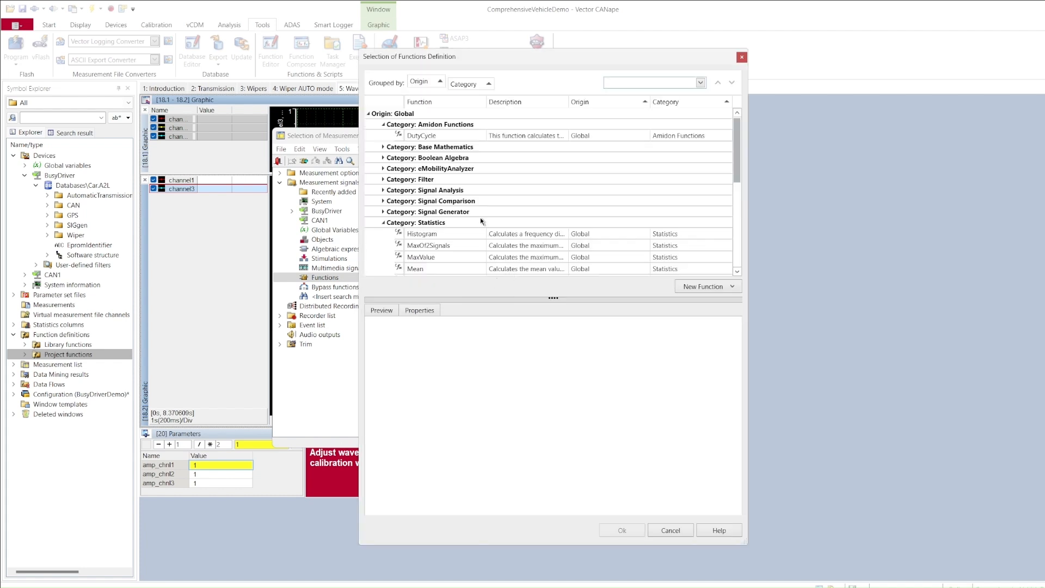
{"action": "scroll", "scroll_direction": "down", "scroll_amount": 3}
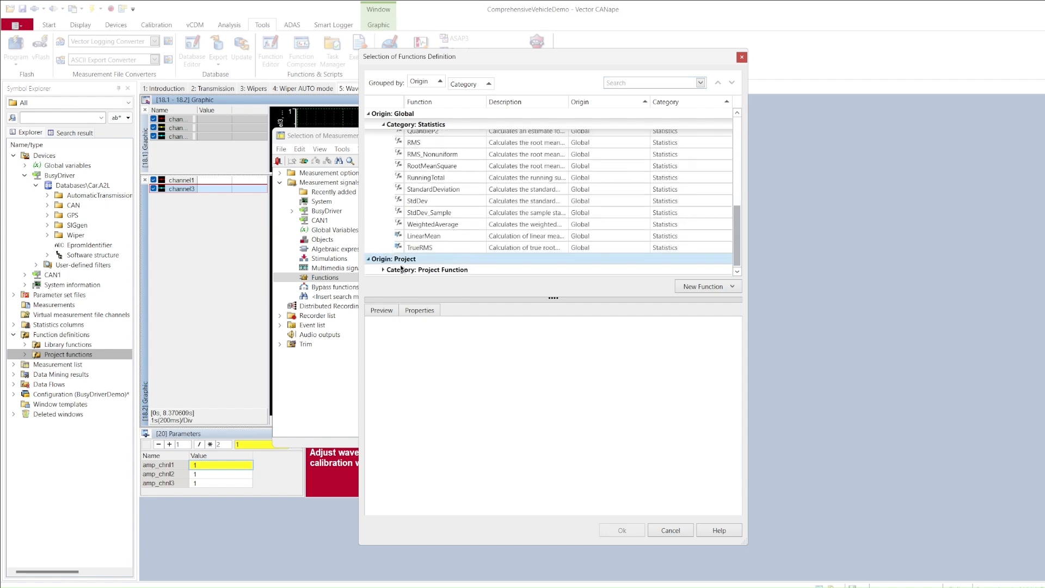
{"action": "left_click", "coordinate": [384, 269]}
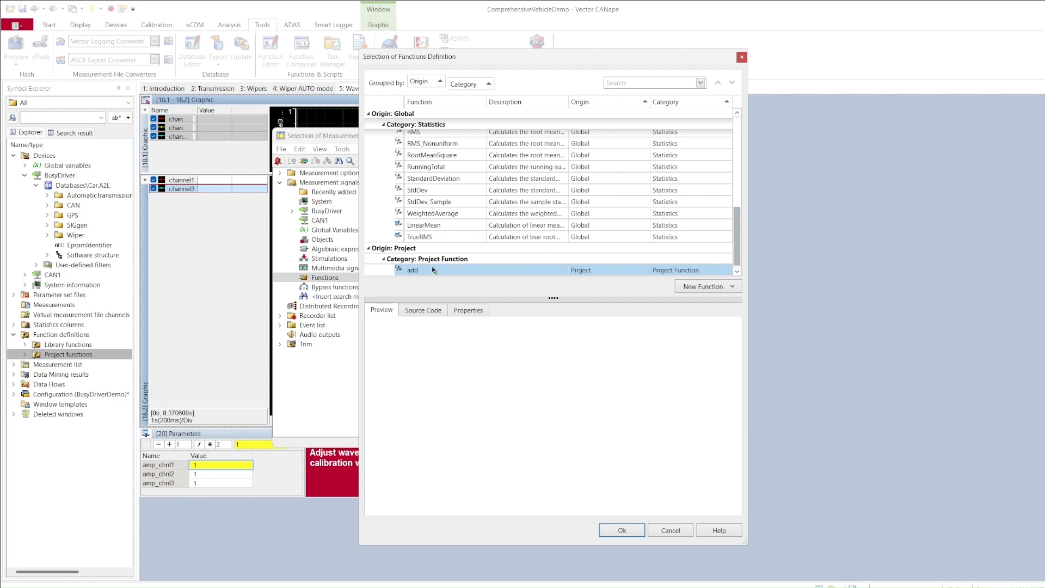
{"action": "left_click", "coordinate": [669, 529]}
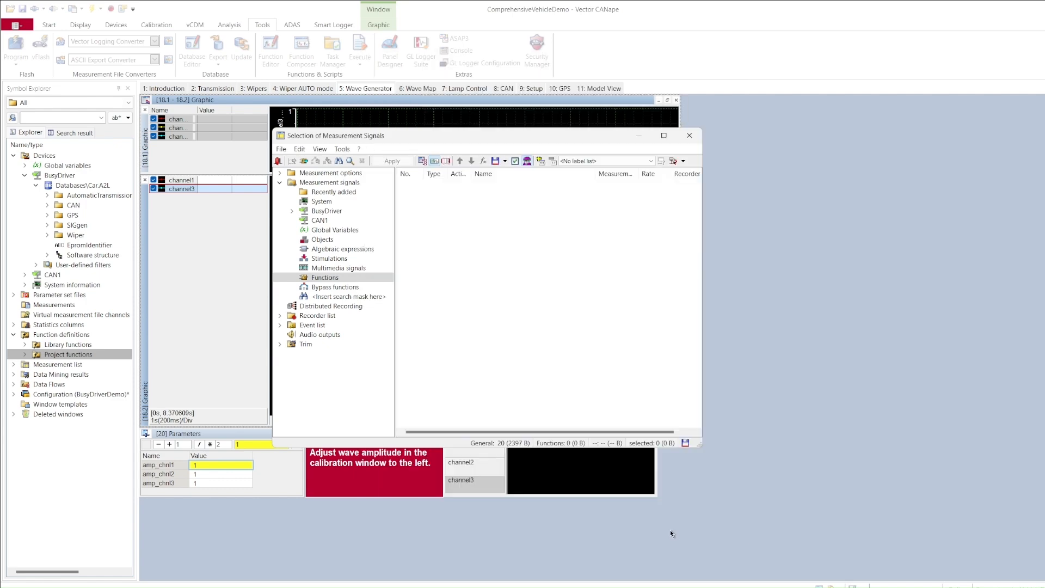
Step: Drag the 'add' project function from Symbol Explorer into the lower Graphic window
{"action": "left_click", "coordinate": [689, 136]}
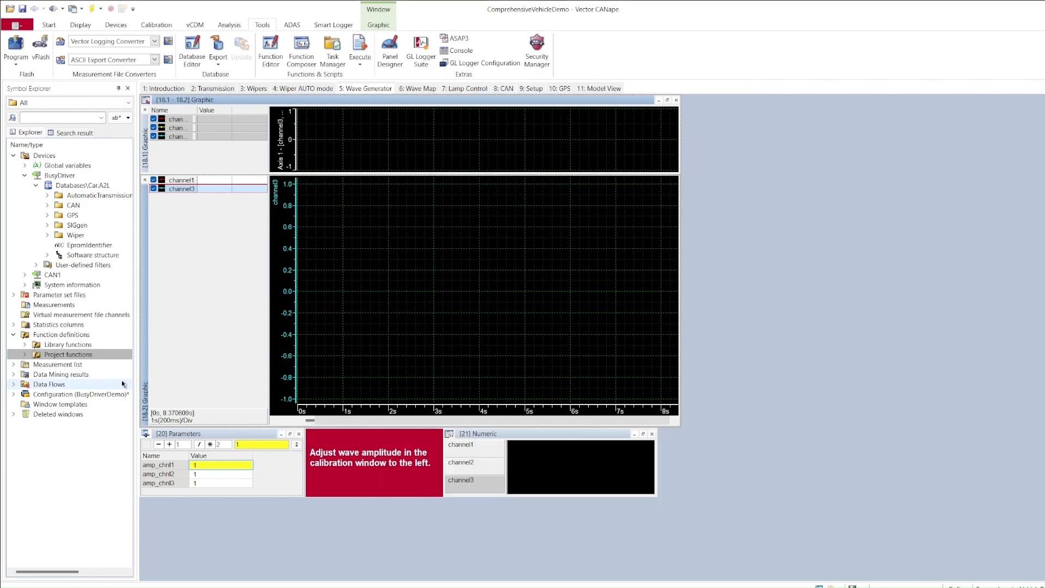
{"action": "left_click", "coordinate": [67, 354]}
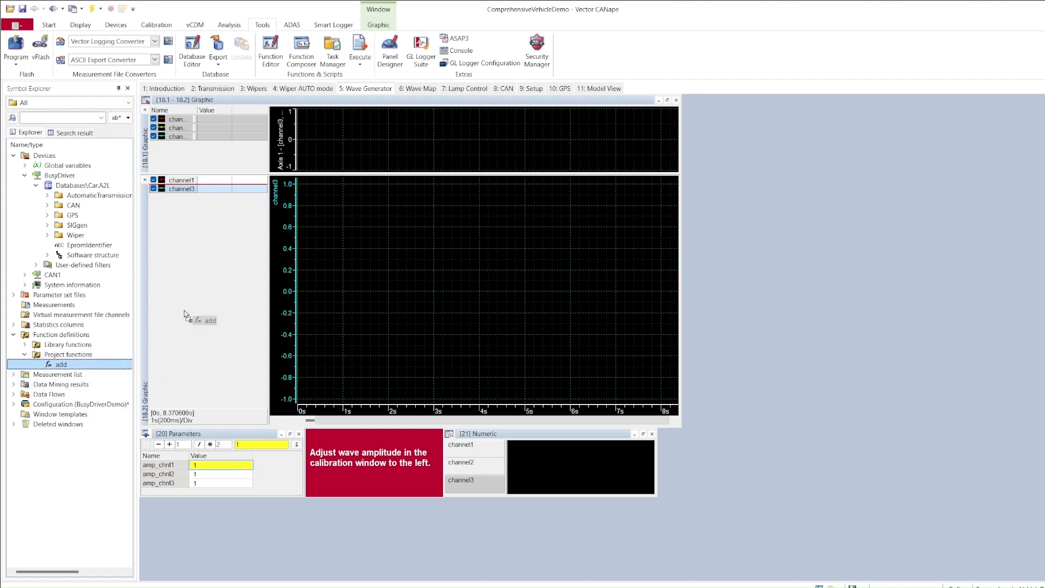
{"action": "left_click", "coordinate": [210, 321]}
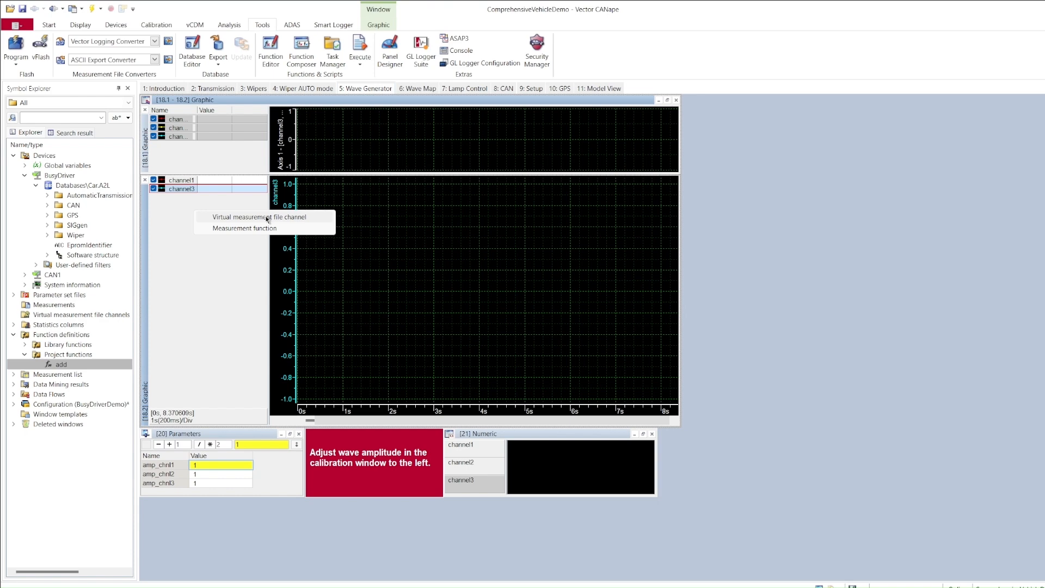
{"action": "mouse_move", "coordinate": [305, 231]}
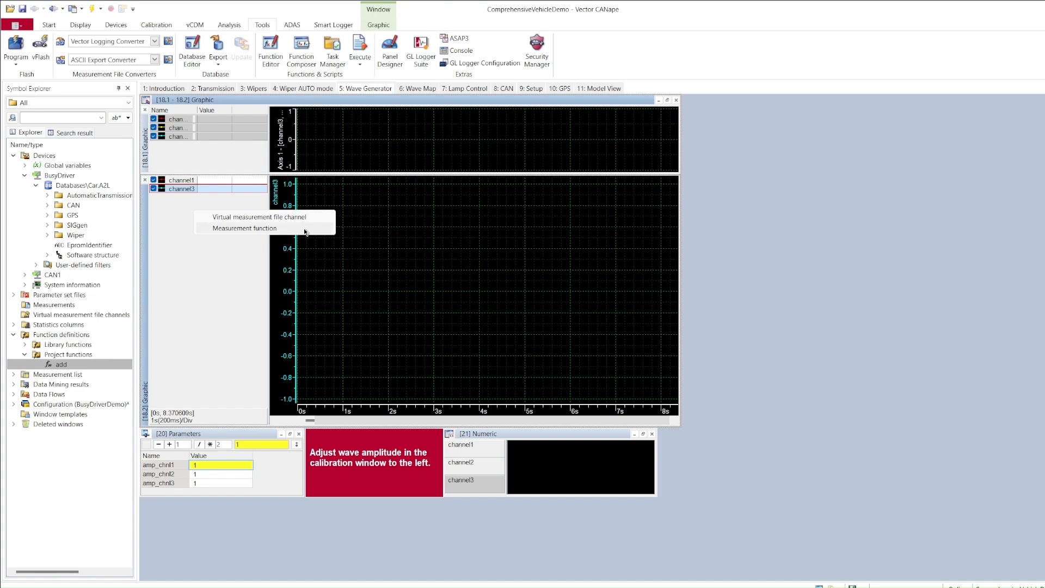
Step: Insert 'add' as a measurement function and manually link its channel1 input to BusyDriver channel1
{"action": "left_click", "coordinate": [243, 228]}
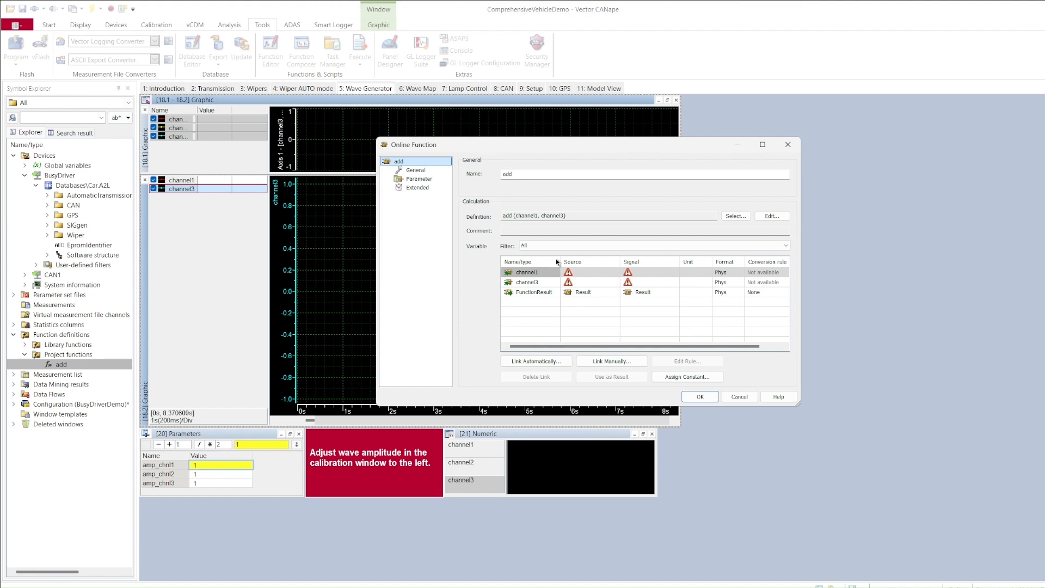
{"action": "left_click", "coordinate": [530, 272]}
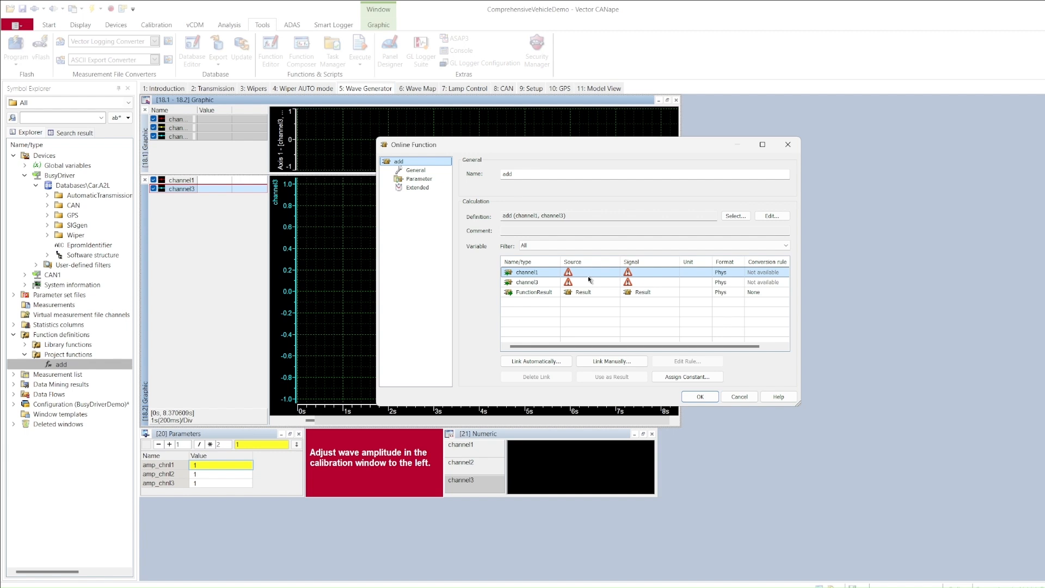
{"action": "left_click", "coordinate": [530, 272]}
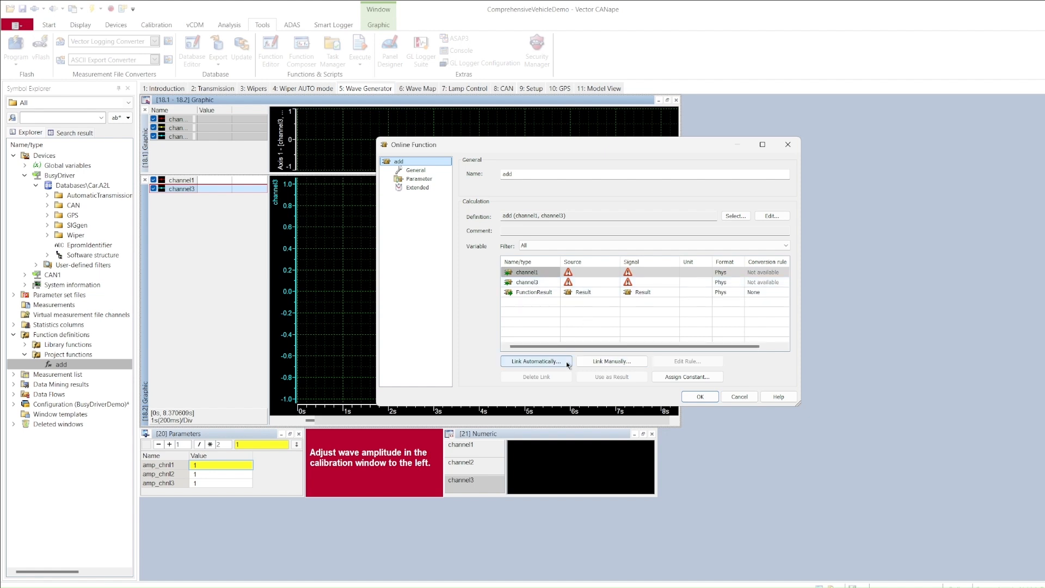
{"action": "left_click", "coordinate": [526, 272]}
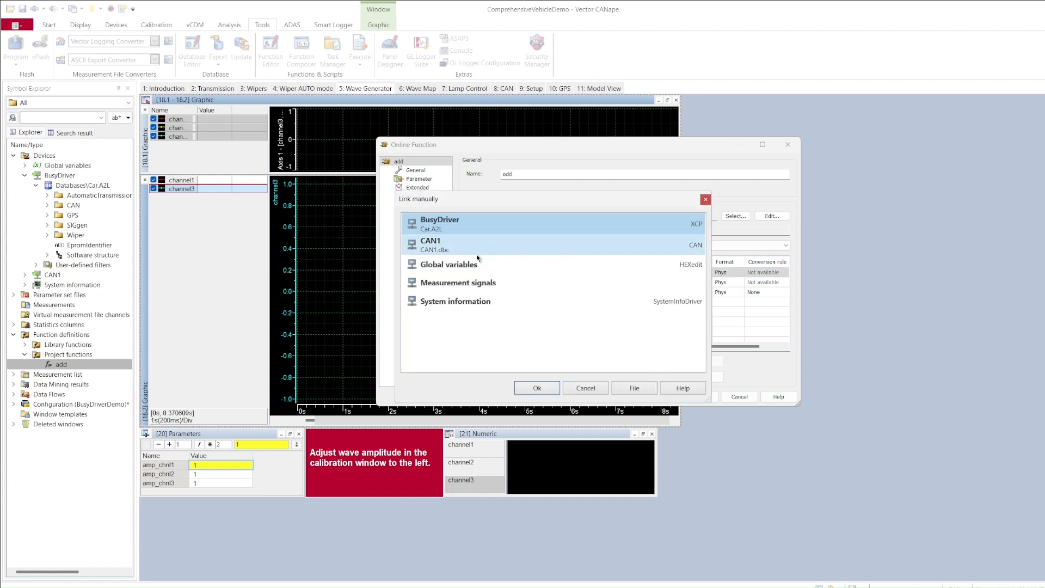
{"action": "left_click", "coordinate": [458, 281]}
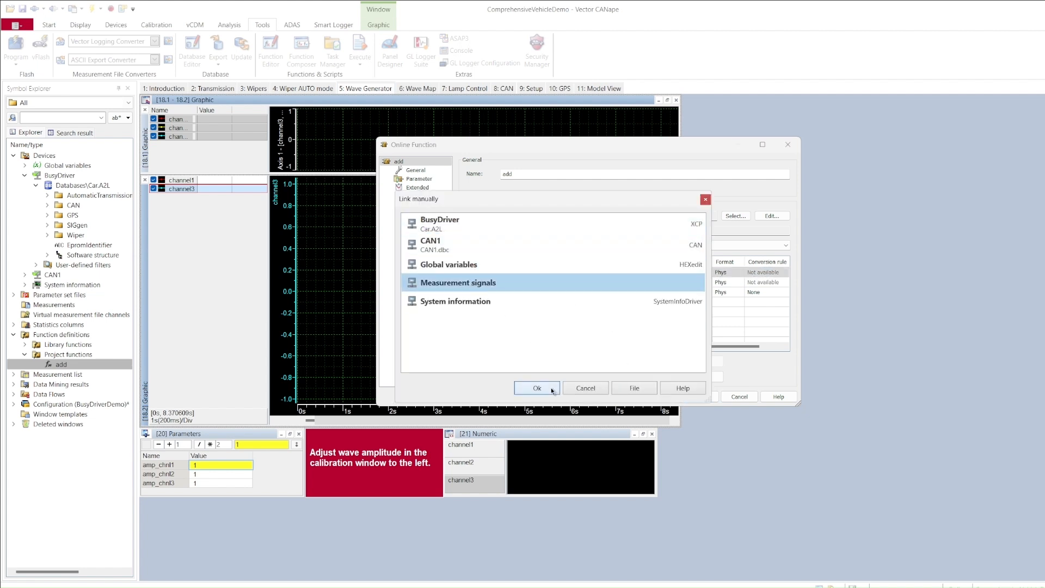
{"action": "left_click", "coordinate": [537, 388]}
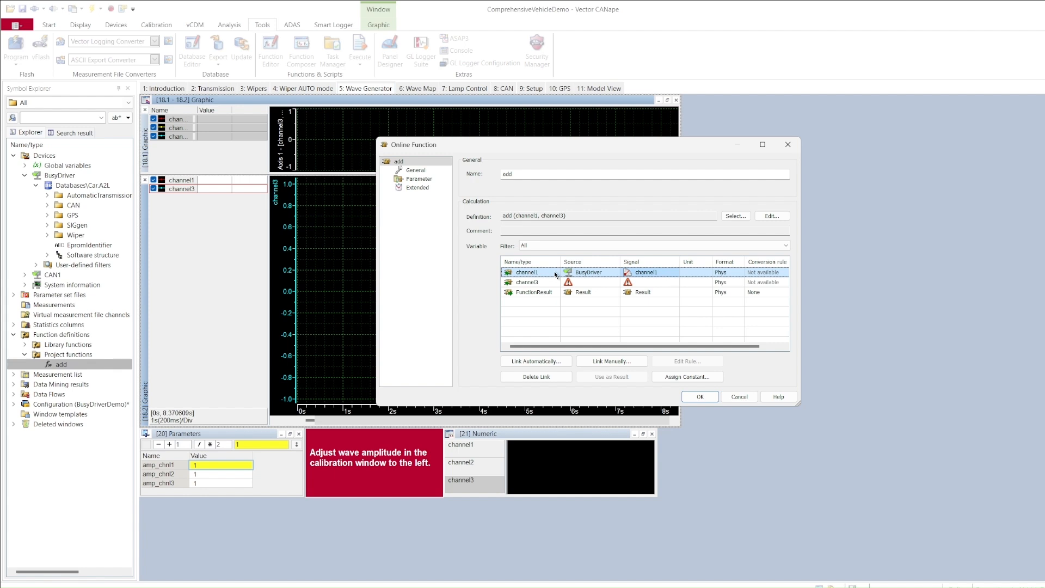
Step: Auto-link add's channel3 input to BusyDriver channel3, verify both links, and open add's definition code
{"action": "left_click", "coordinate": [526, 281]}
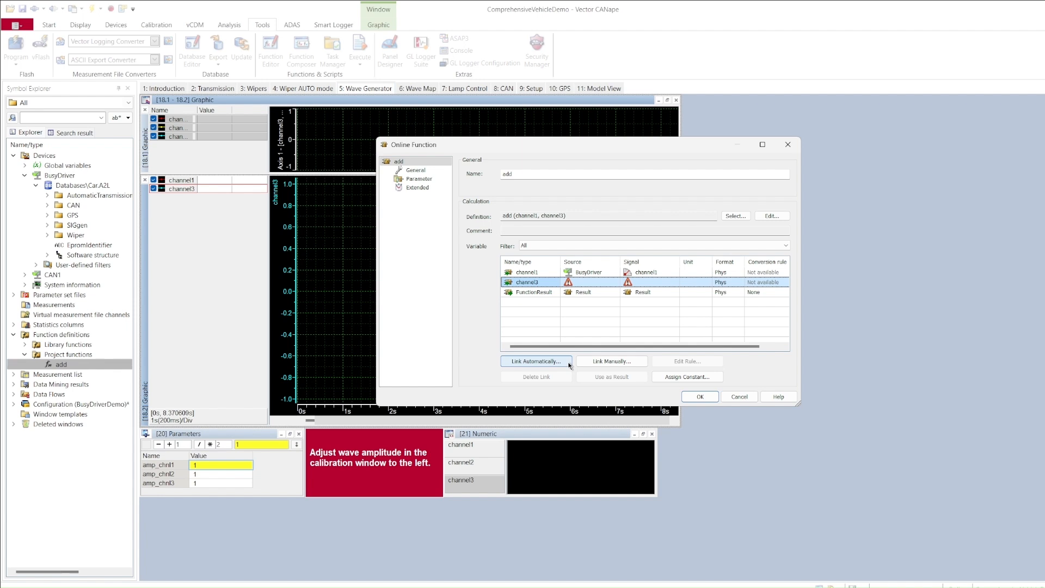
{"action": "left_click", "coordinate": [535, 361]}
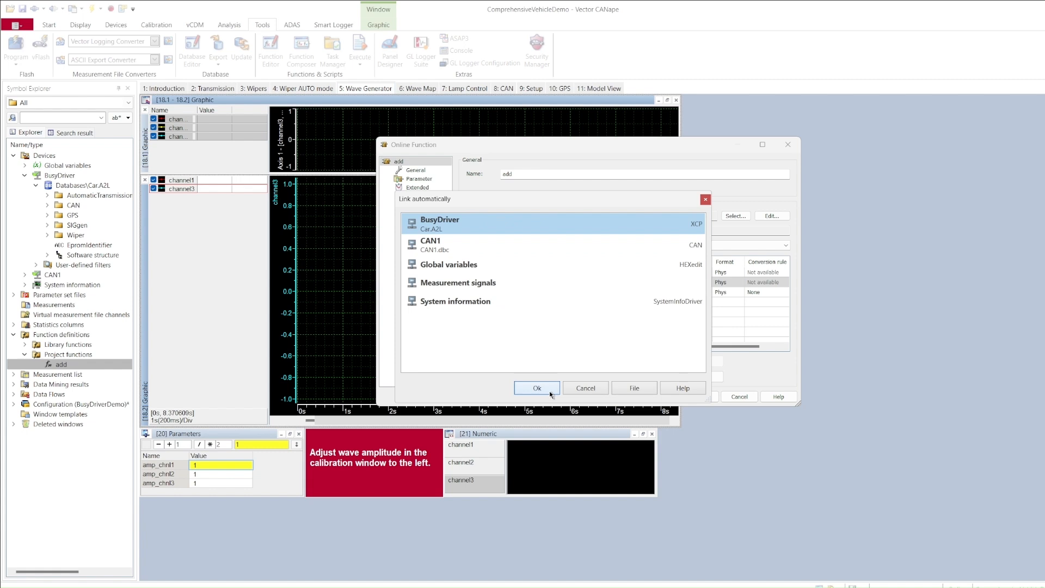
{"action": "left_click", "coordinate": [536, 388]}
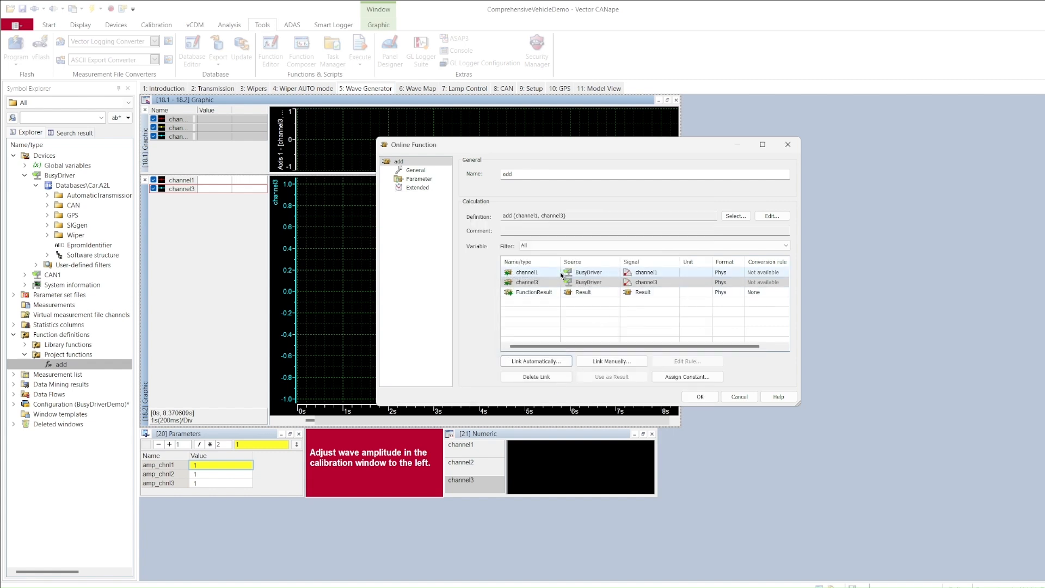
{"action": "left_click", "coordinate": [526, 272]}
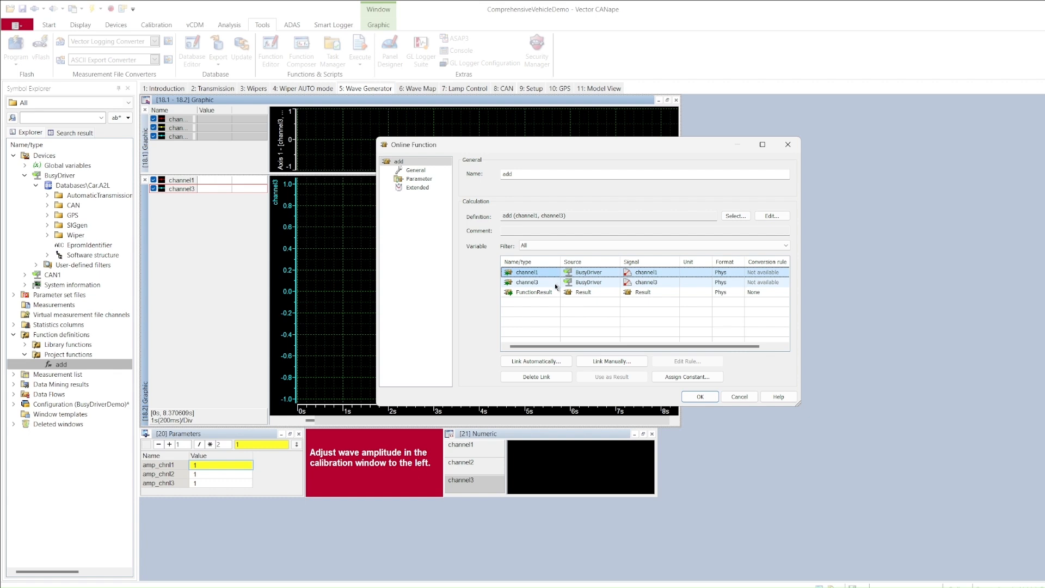
{"action": "left_click", "coordinate": [529, 282]}
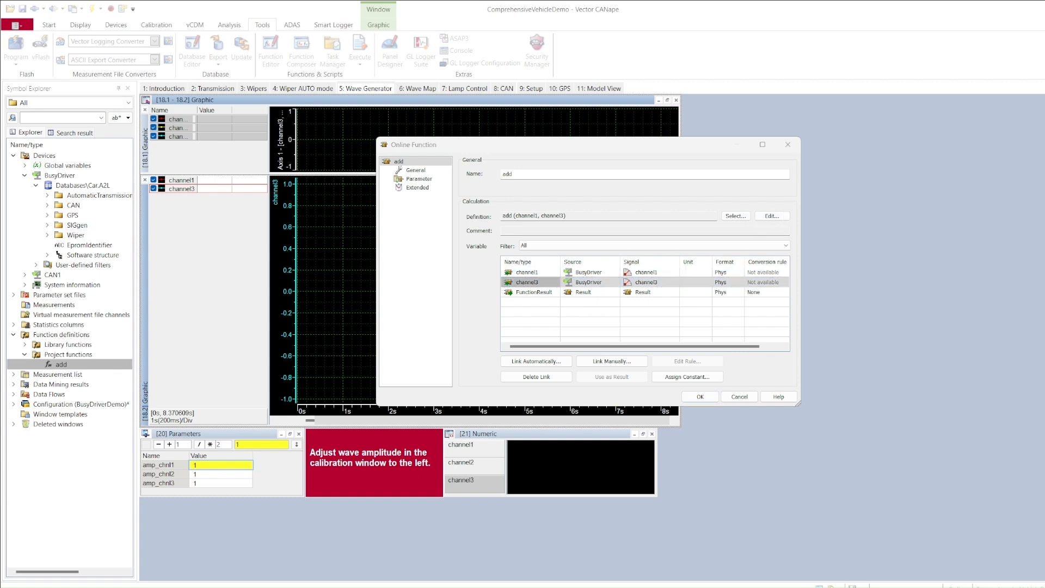
{"action": "left_click", "coordinate": [770, 215]}
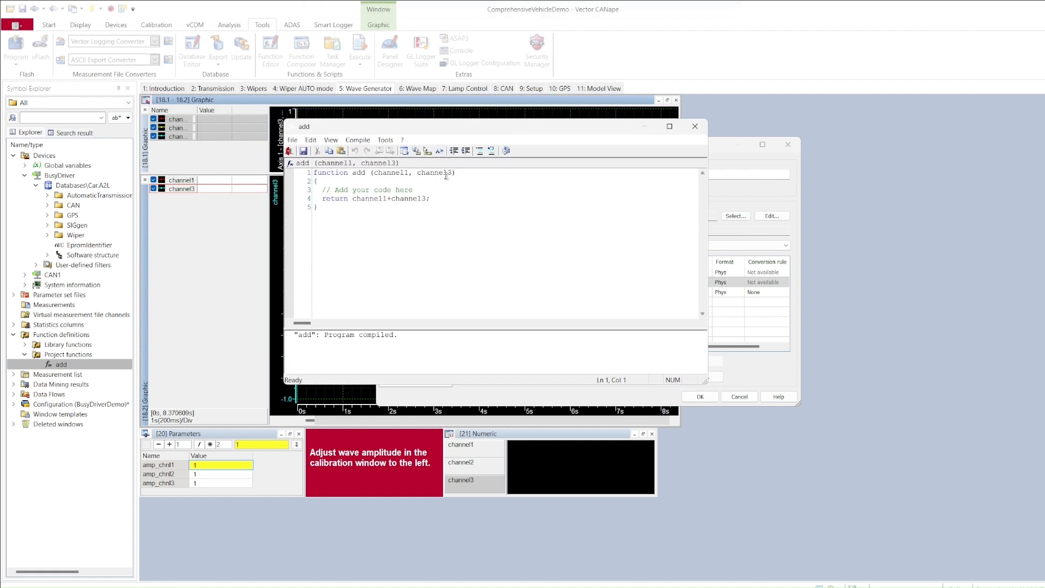
Step: Review add's parameters in the Function Editor and confirm the Online Function dialog with OK
{"action": "double_click", "coordinate": [392, 172]}
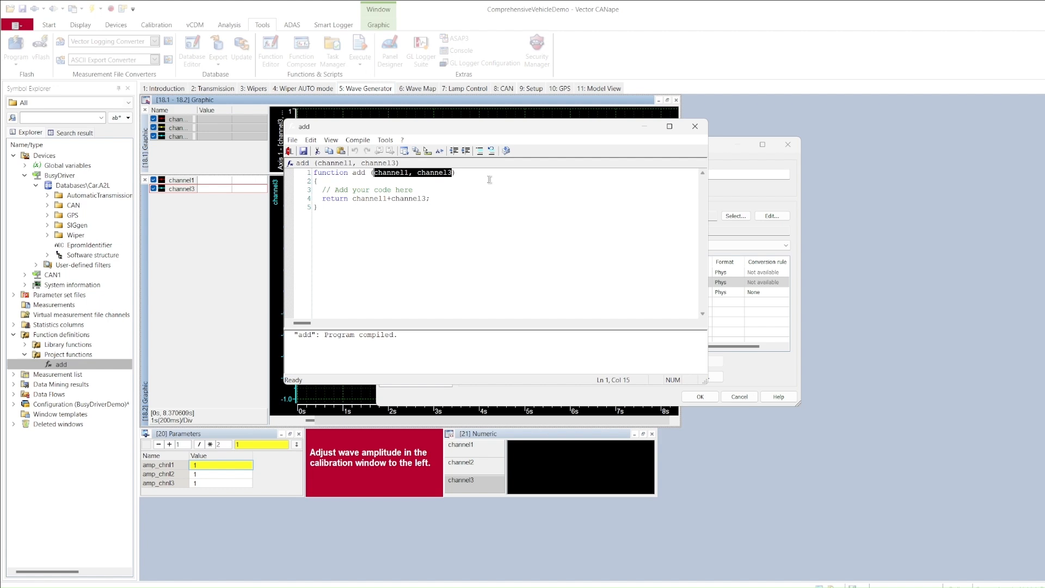
{"action": "mouse_move", "coordinate": [485, 178]}
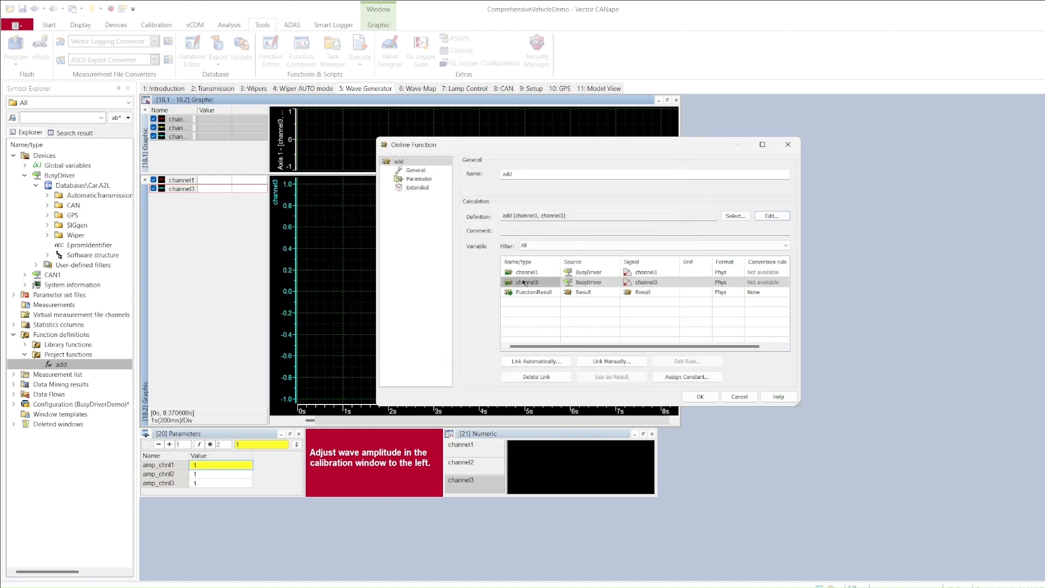
{"action": "left_click", "coordinate": [698, 397]}
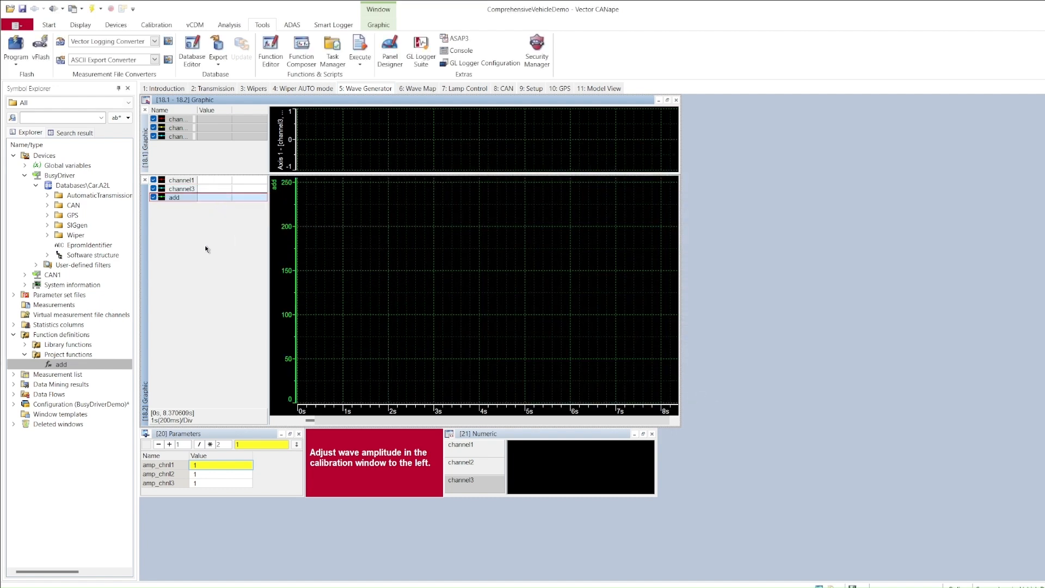
Step: Run a live measurement of channel1–channel3 and add from Execute, then stop it
{"action": "left_click", "coordinate": [360, 50]}
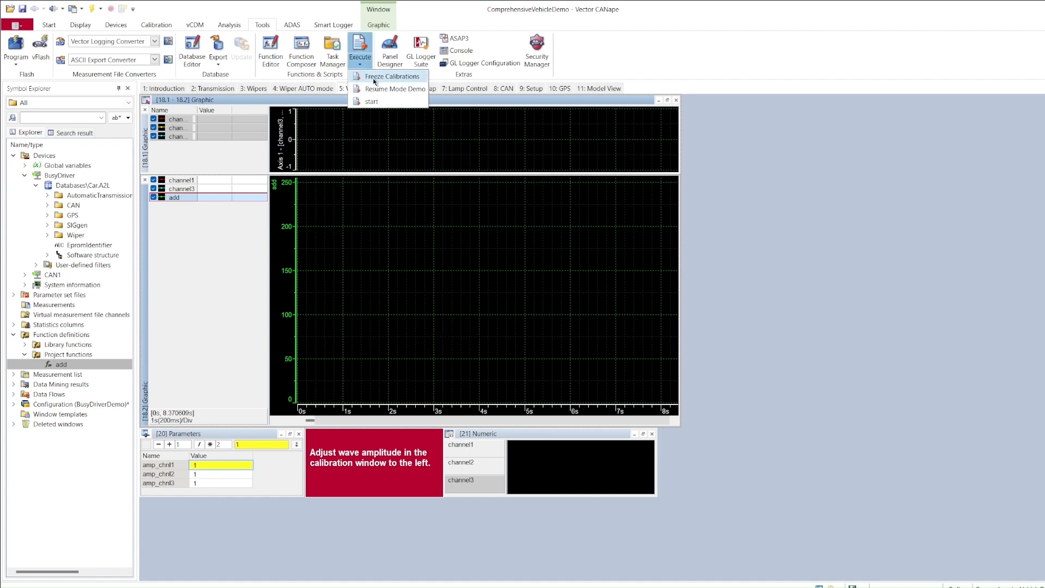
{"action": "left_click", "coordinate": [371, 101]}
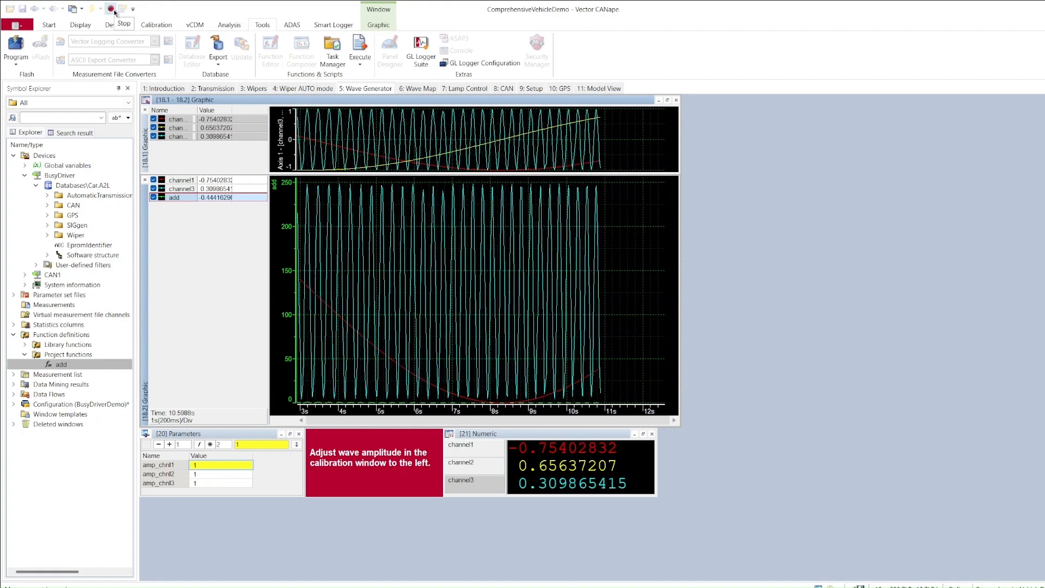
{"action": "left_click", "coordinate": [110, 8]}
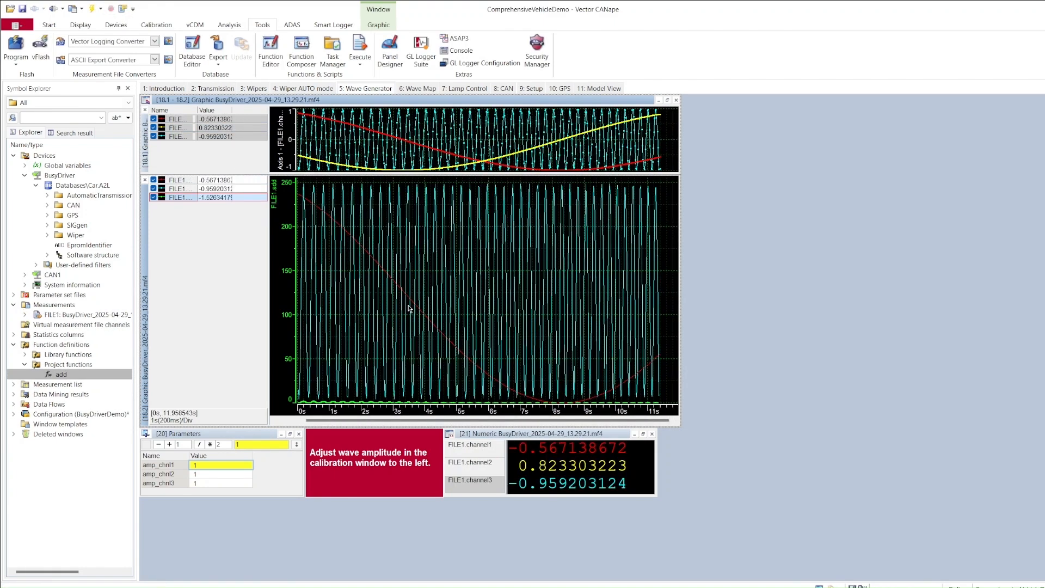